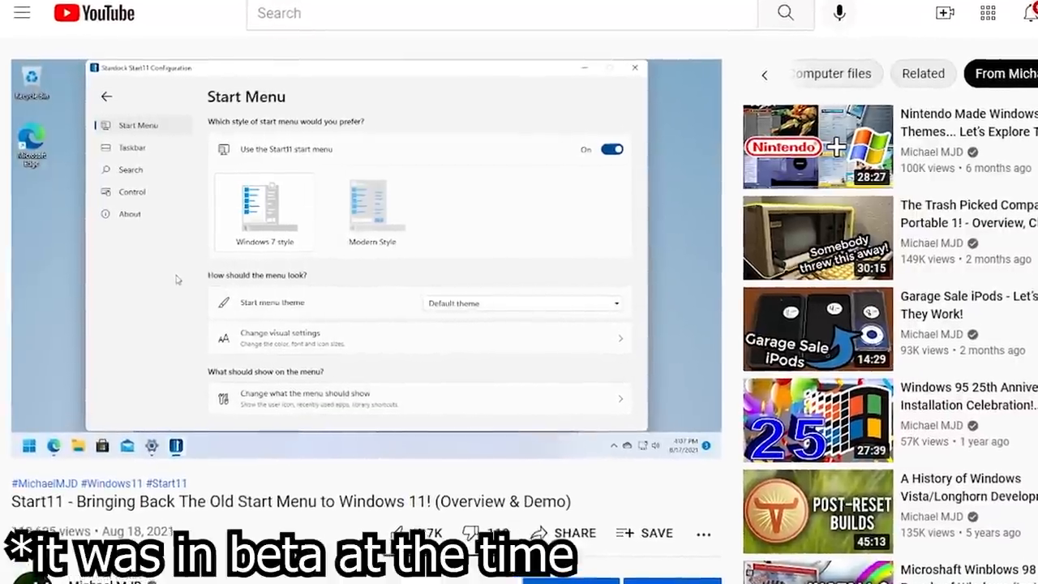
# Show the old Start11 overview video, then the Stardock Start11 product page.
pyautogui.click(30, 447)
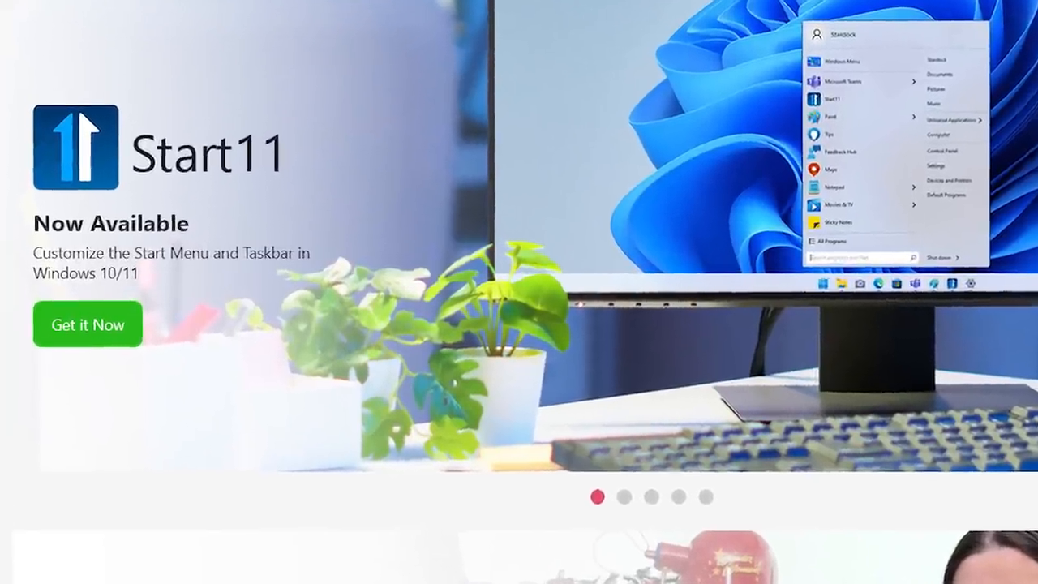
# Open the Start11 purchase page showing the $5.99 single-install and $14.99 five-install options.
pyautogui.click(88, 324)
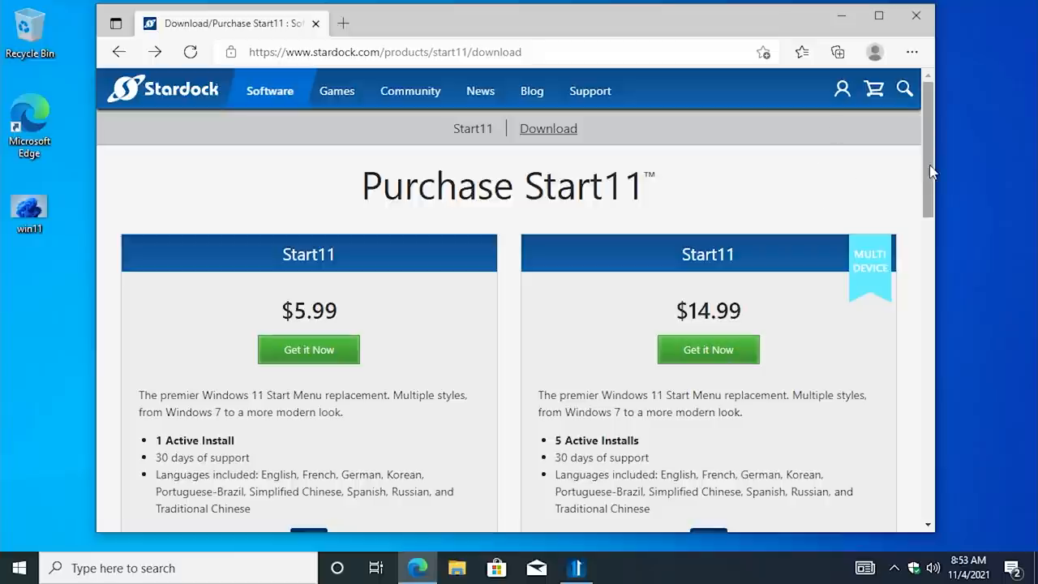
pyautogui.scroll(-3)
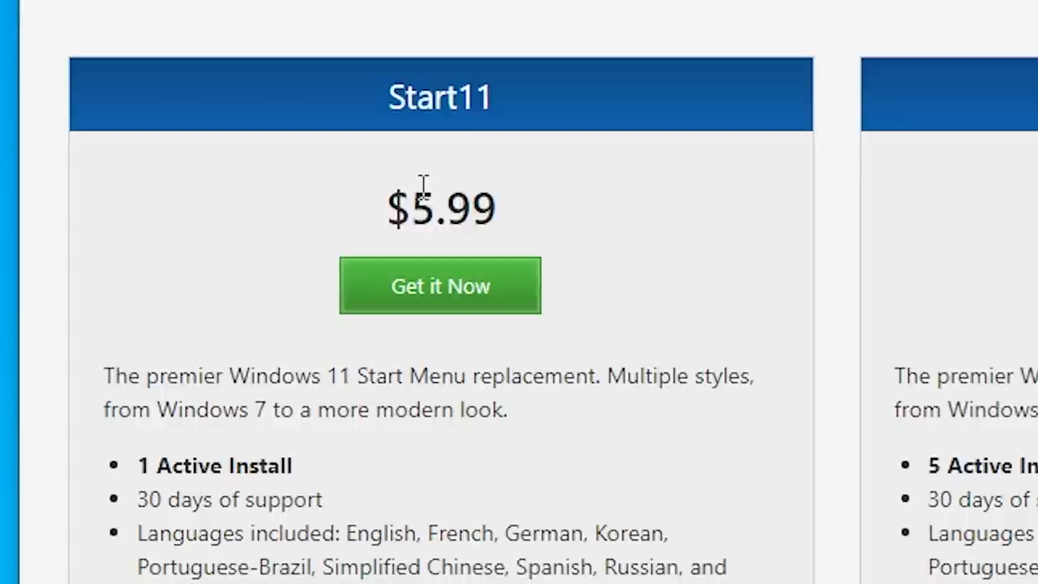
pyautogui.scroll(-3)
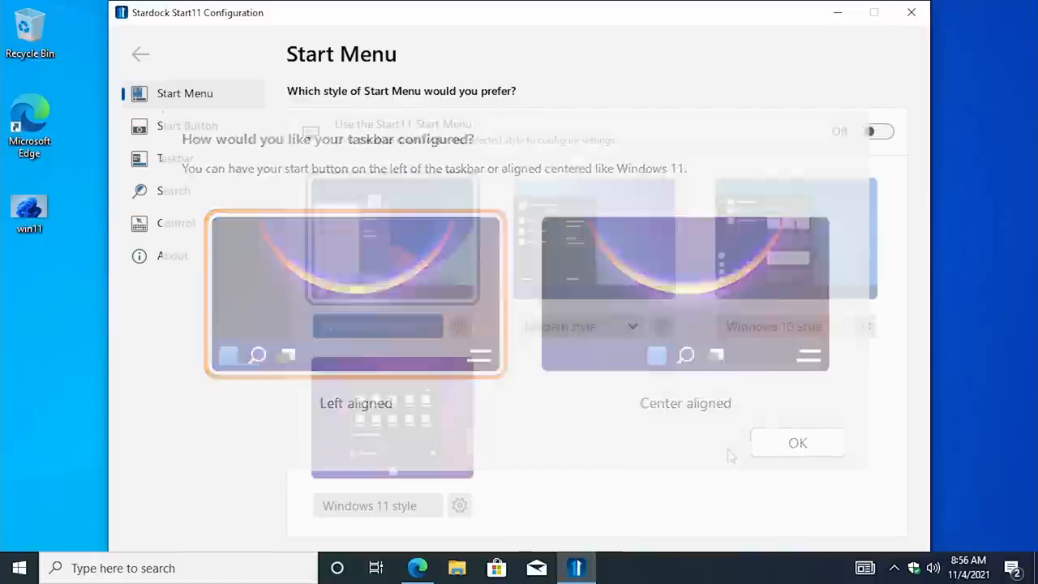
# Answer the first-run taskbar alignment and Hide search bar prompts.
pyautogui.click(798, 441)
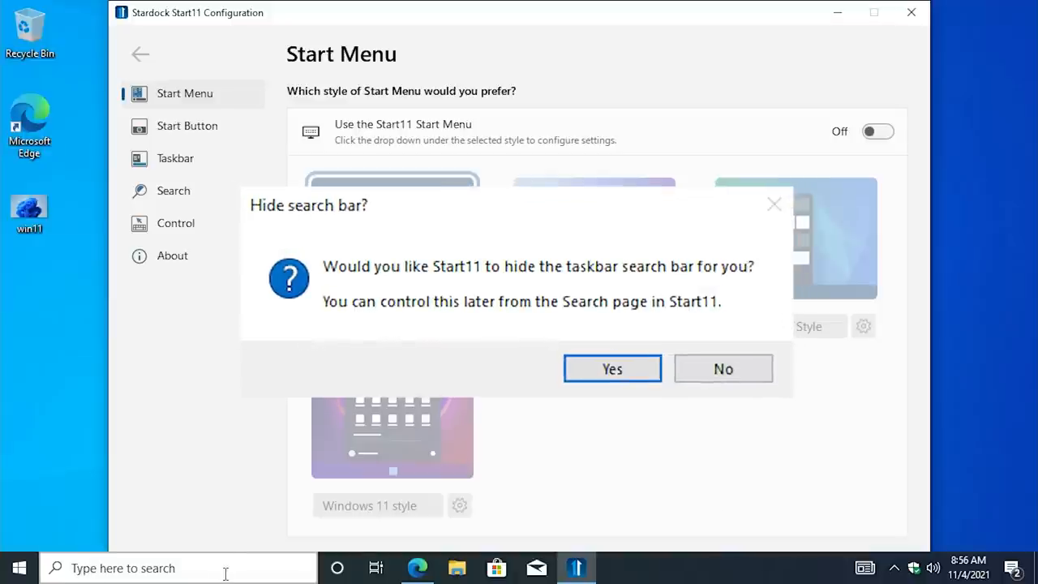
pyautogui.click(723, 368)
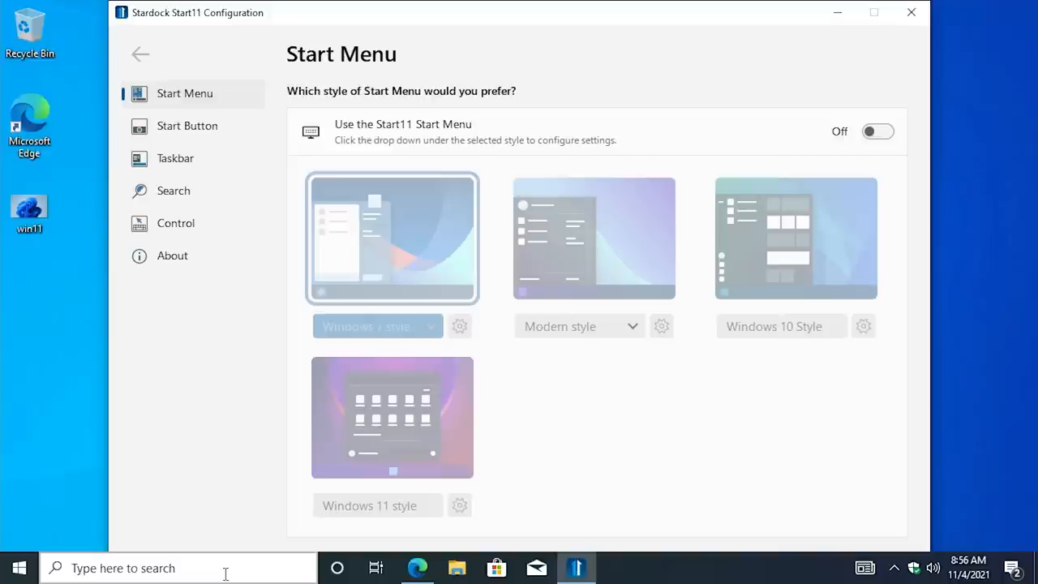
pyautogui.moveTo(214, 564)
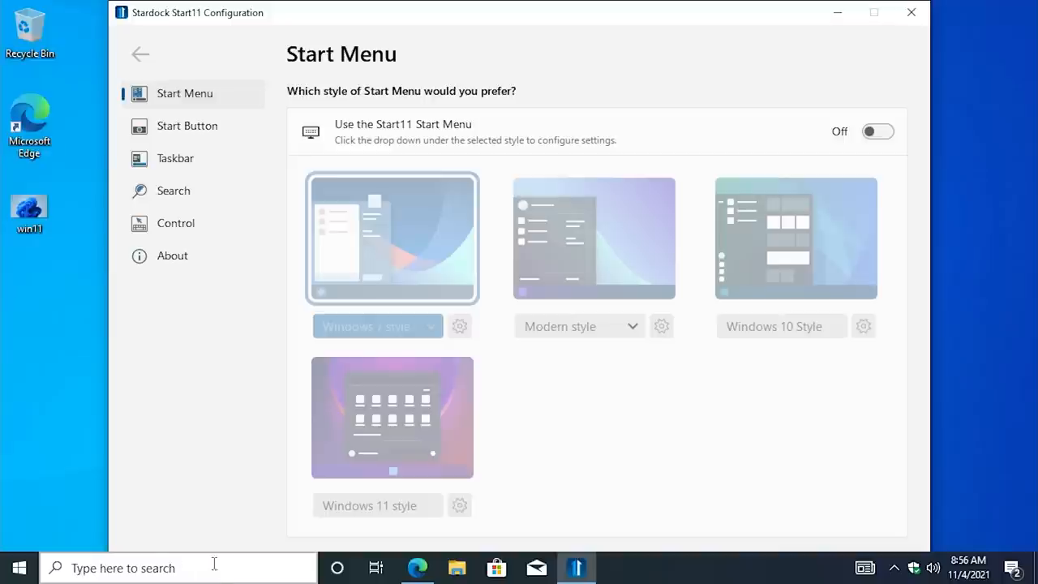
pyautogui.moveTo(204, 565)
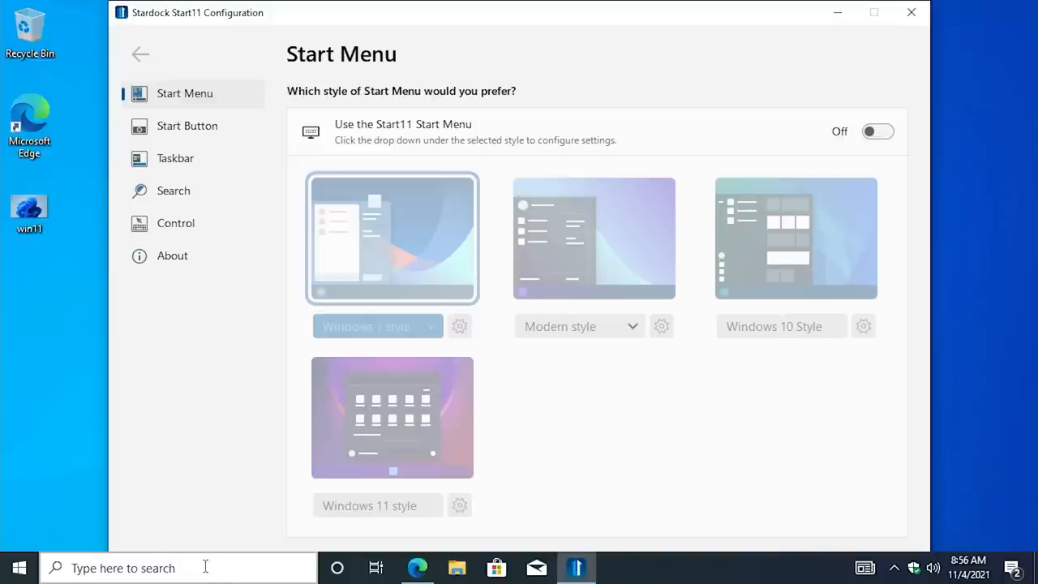
pyautogui.moveTo(209, 524)
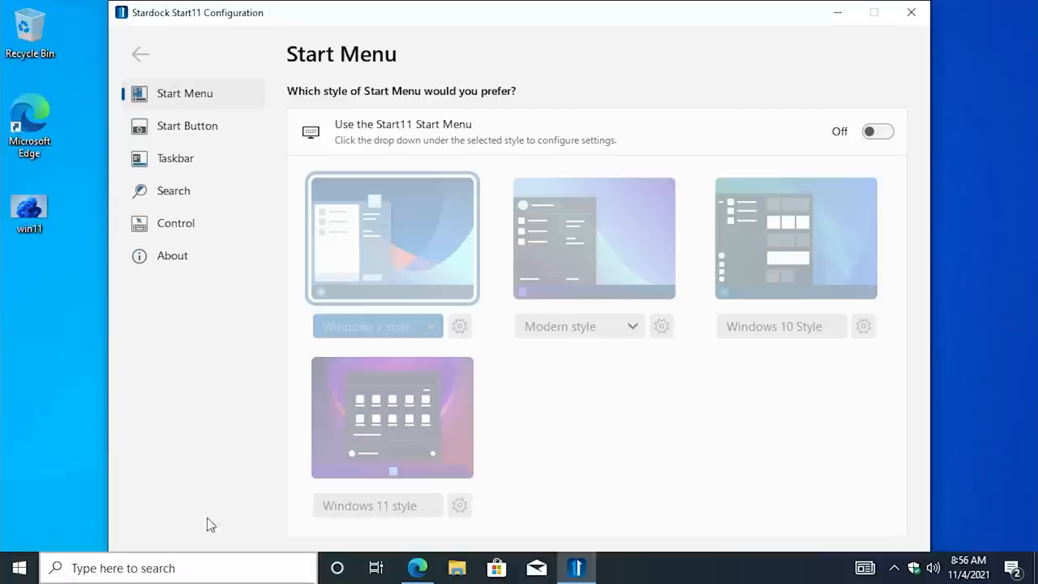
# Enable the Start11 Start Menu with the Windows 11 style and show the new menu.
pyautogui.click(880, 131)
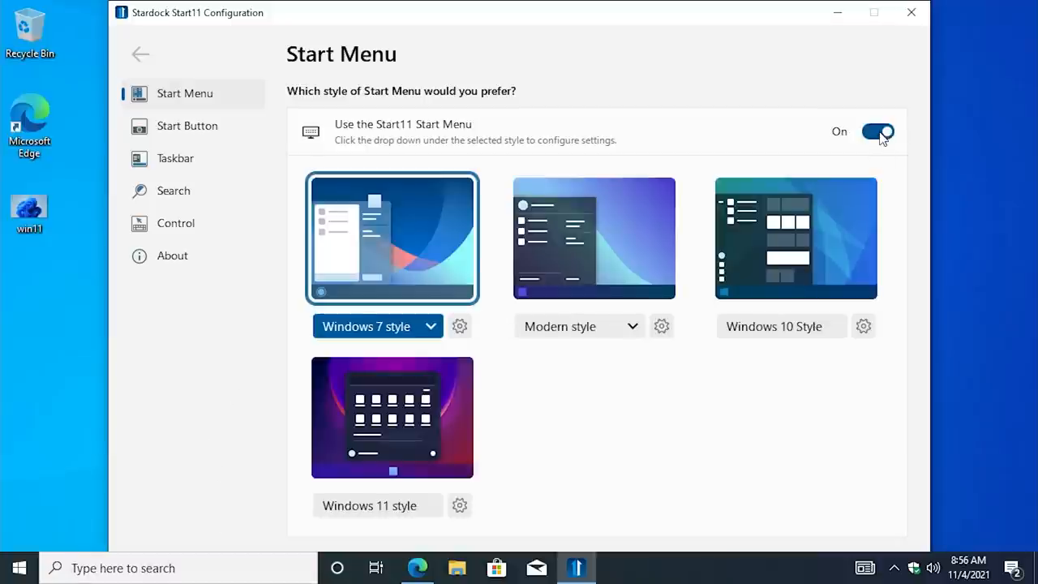
pyautogui.moveTo(639, 505)
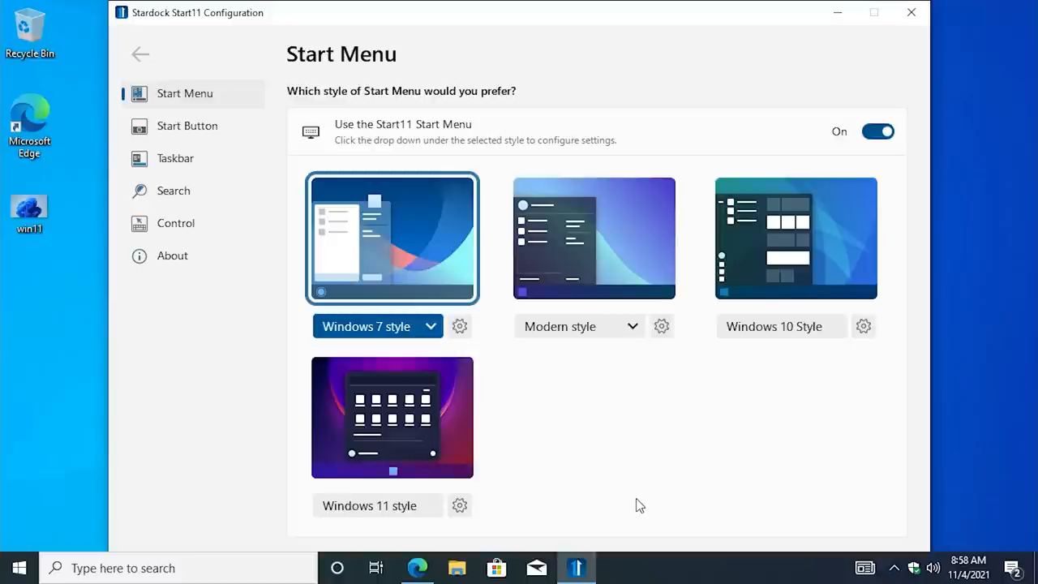
pyautogui.click(392, 417)
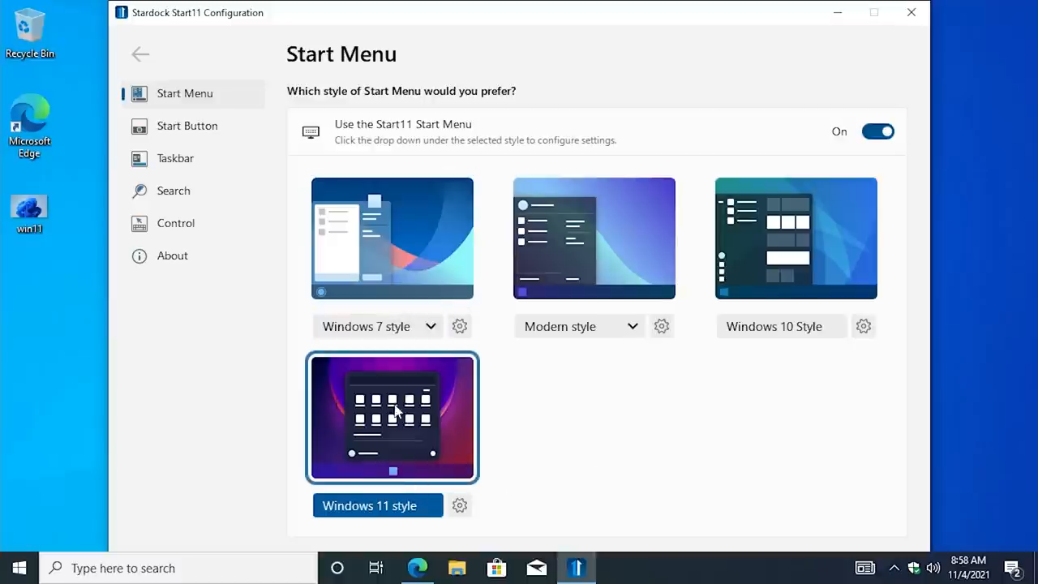
pyautogui.click(18, 568)
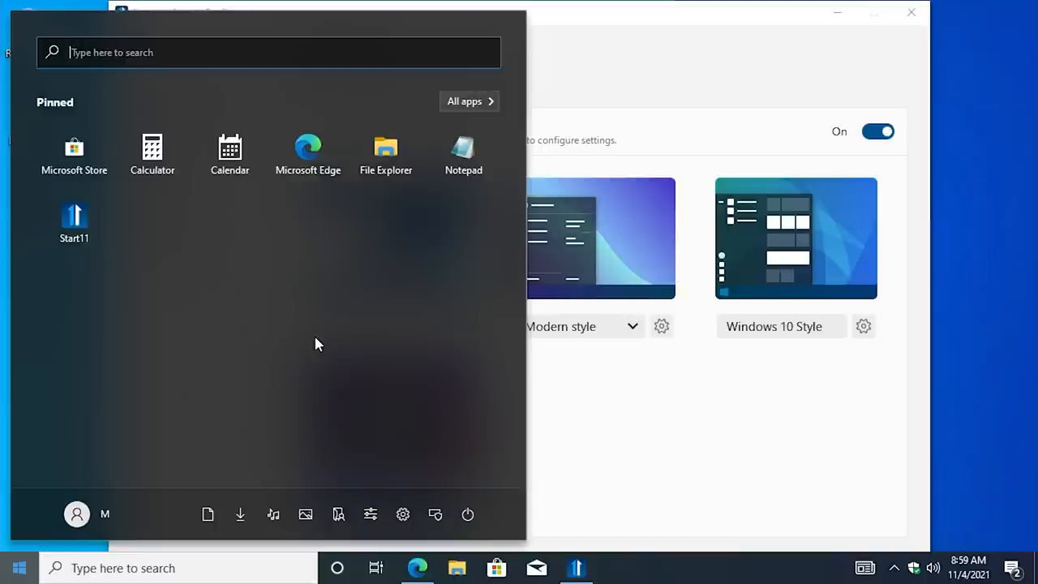
pyautogui.moveTo(149, 398)
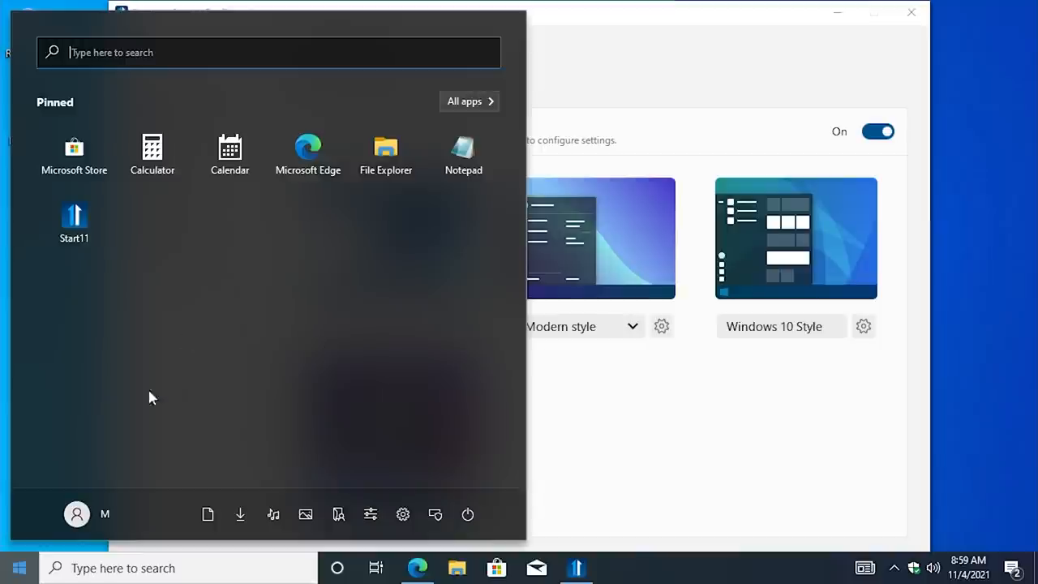
pyautogui.moveTo(169, 544)
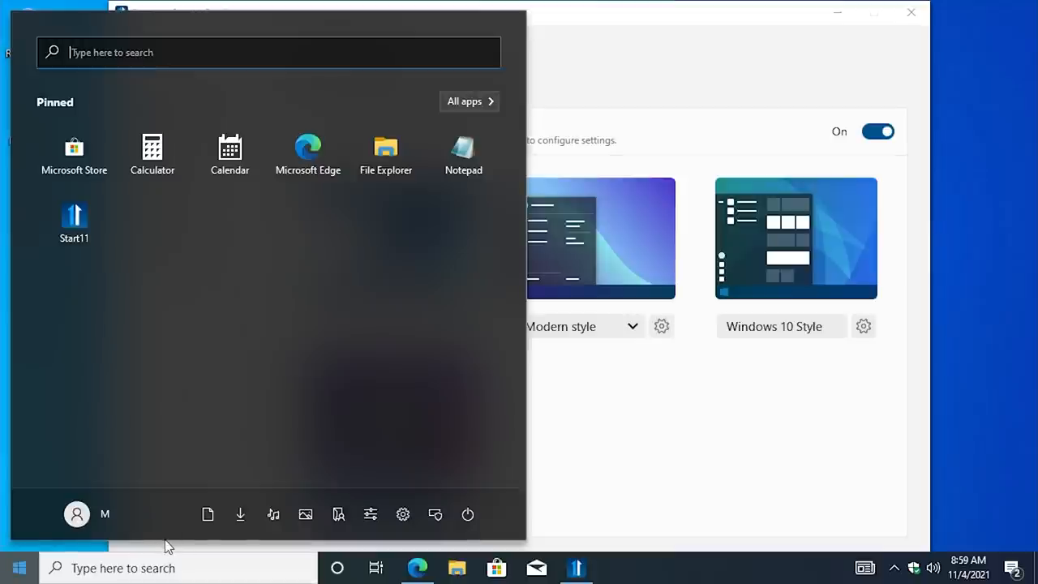
pyautogui.moveTo(490, 447)
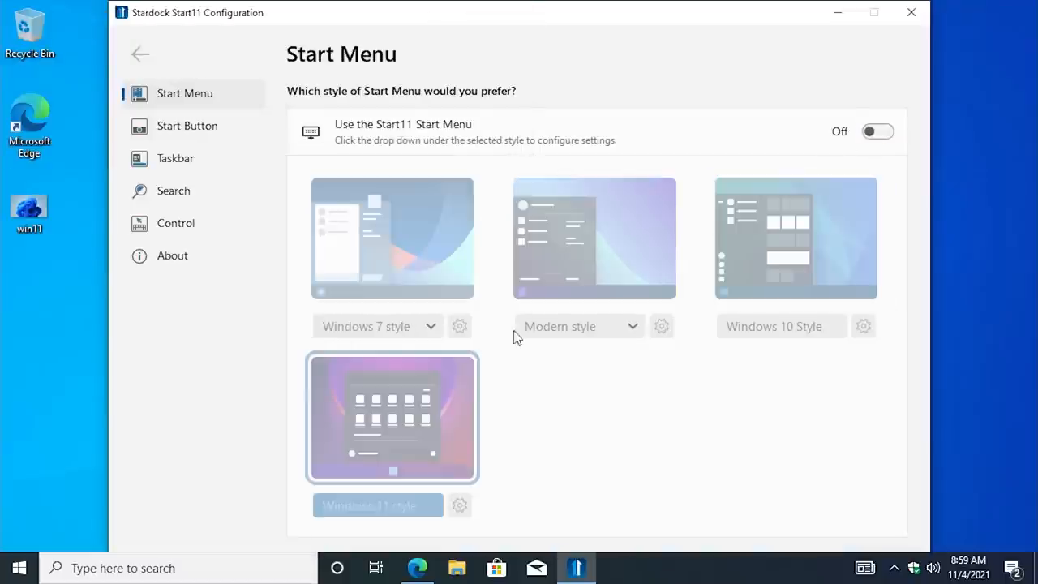
# Compare the Windows 10 and Windows 11-style Start menus, briefly showing the Run dialog.
pyautogui.click(19, 568)
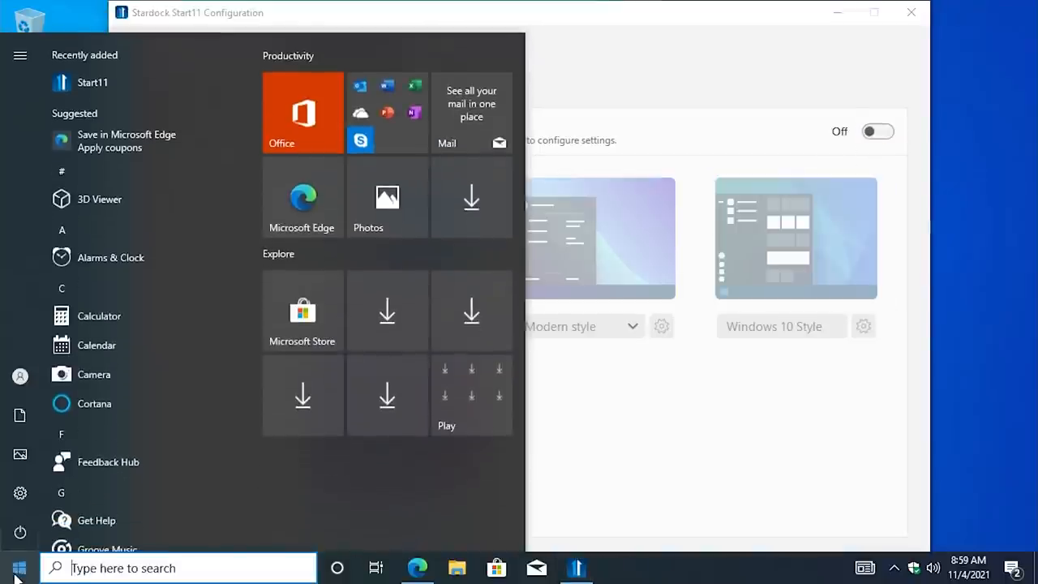
pyautogui.click(878, 131)
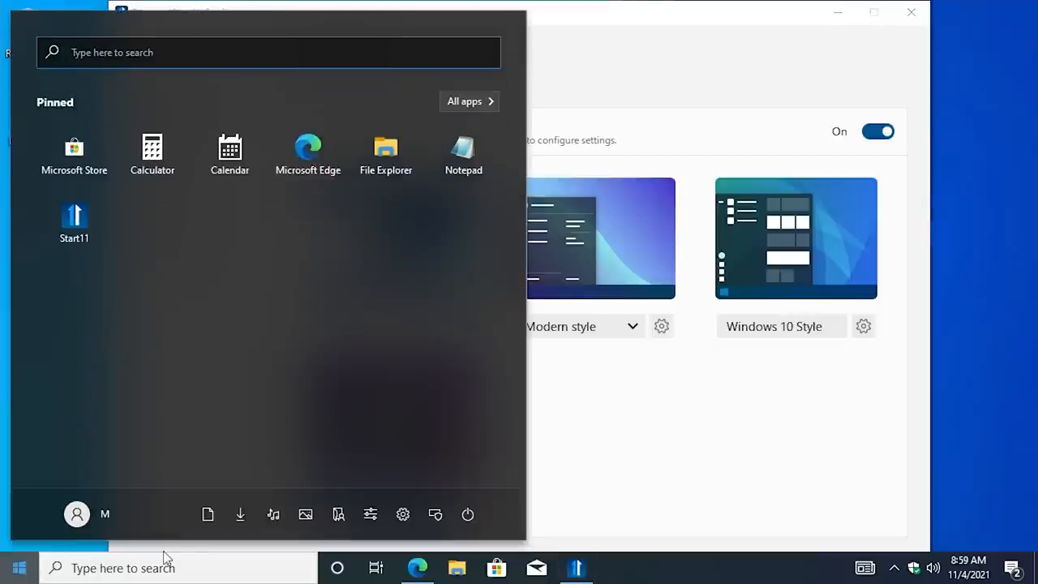
pyautogui.moveTo(235, 537)
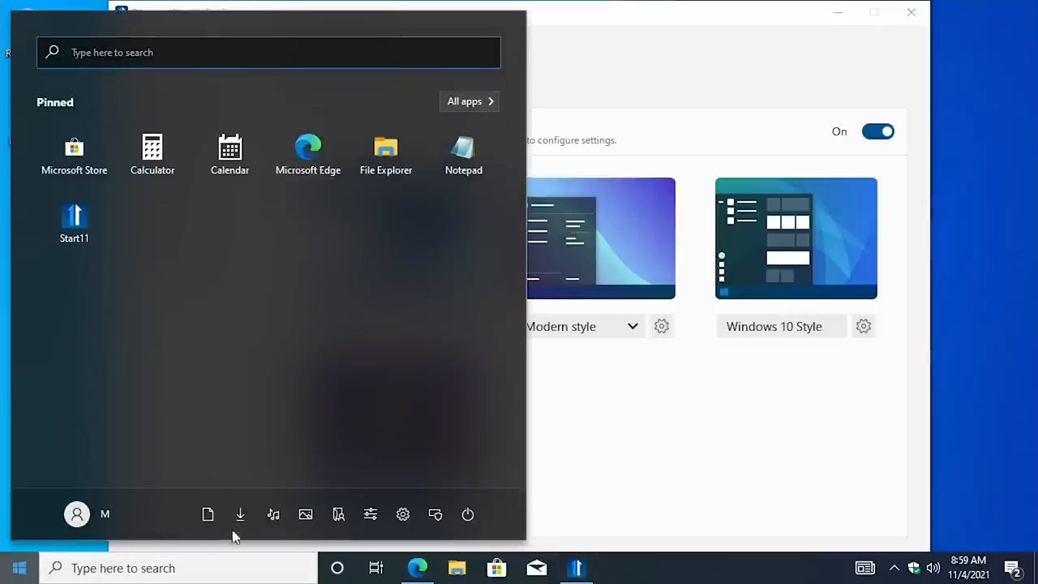
pyautogui.moveTo(483, 483)
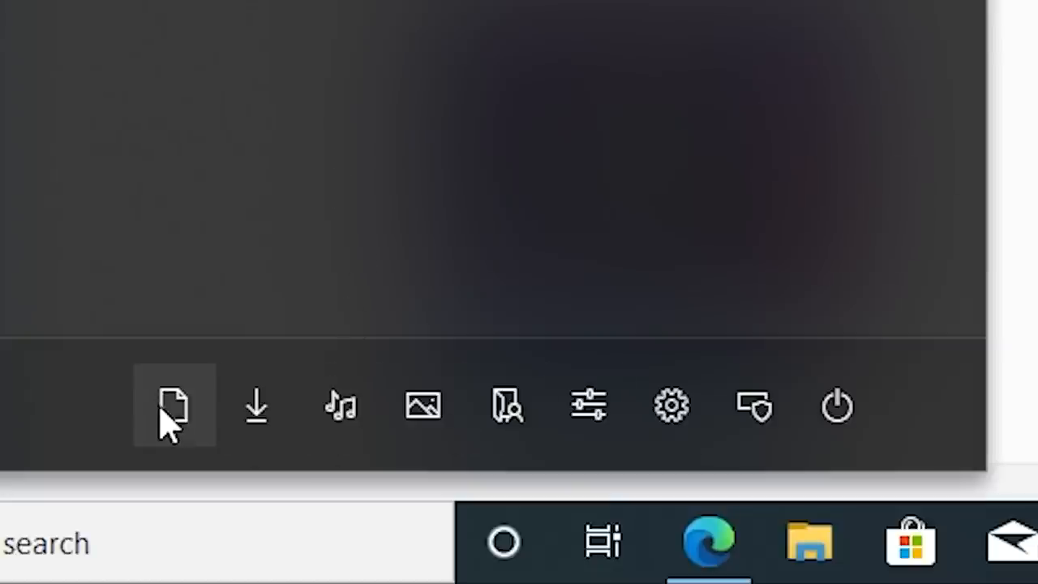
pyautogui.moveTo(340, 406)
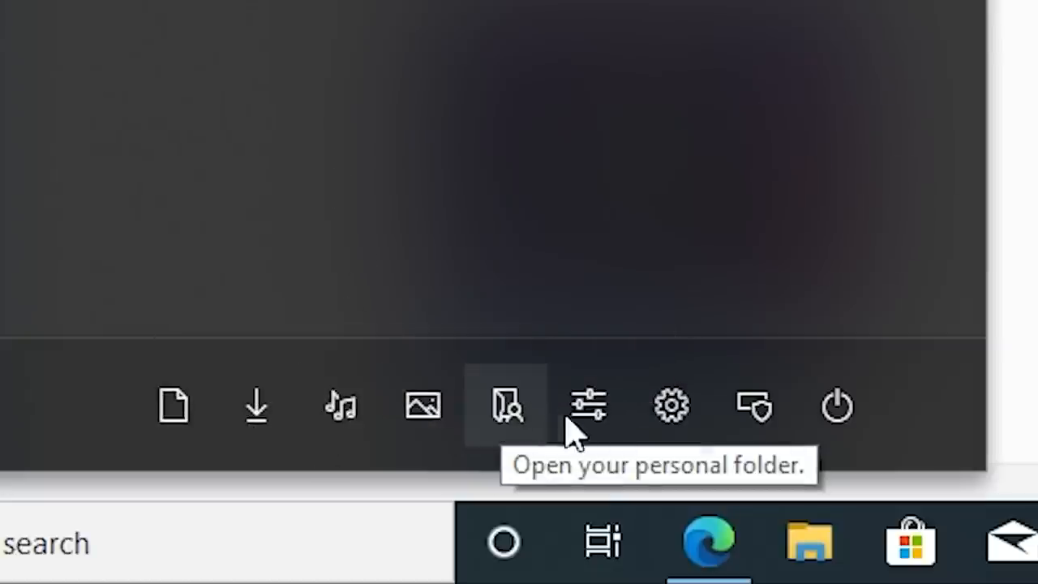
pyautogui.moveTo(760, 305)
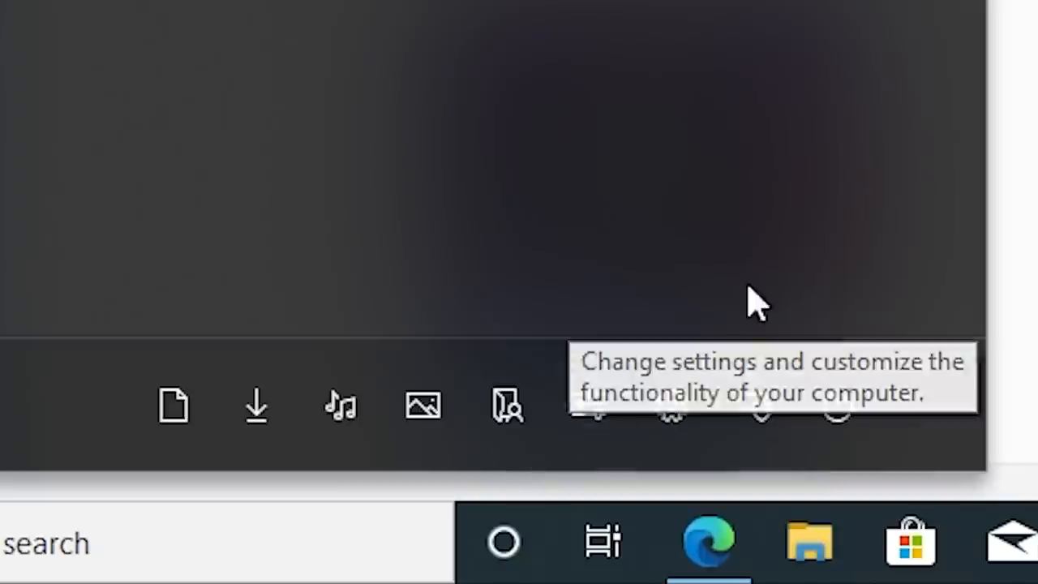
pyautogui.moveTo(669, 418)
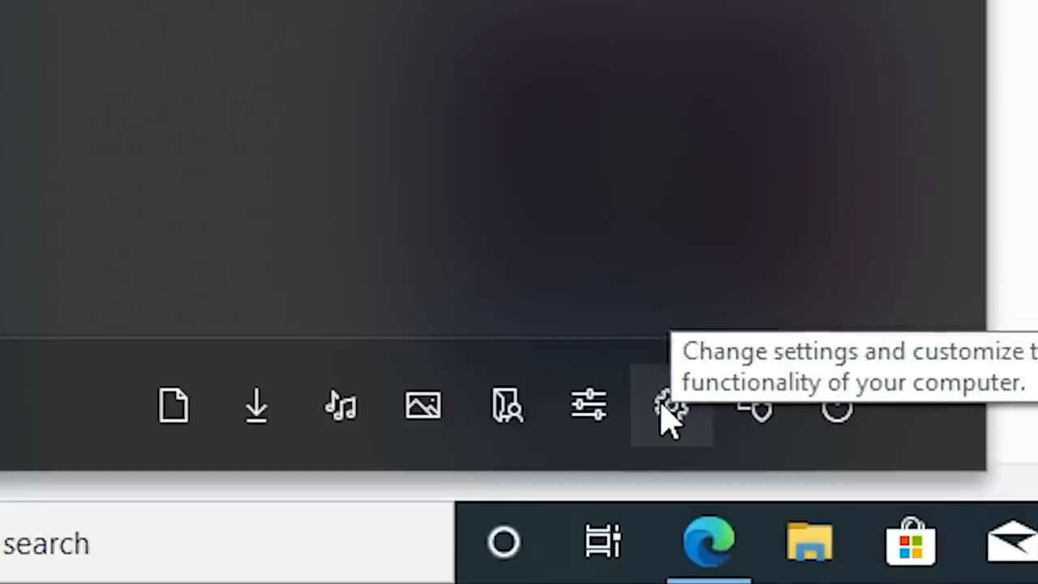
pyautogui.moveTo(662, 414)
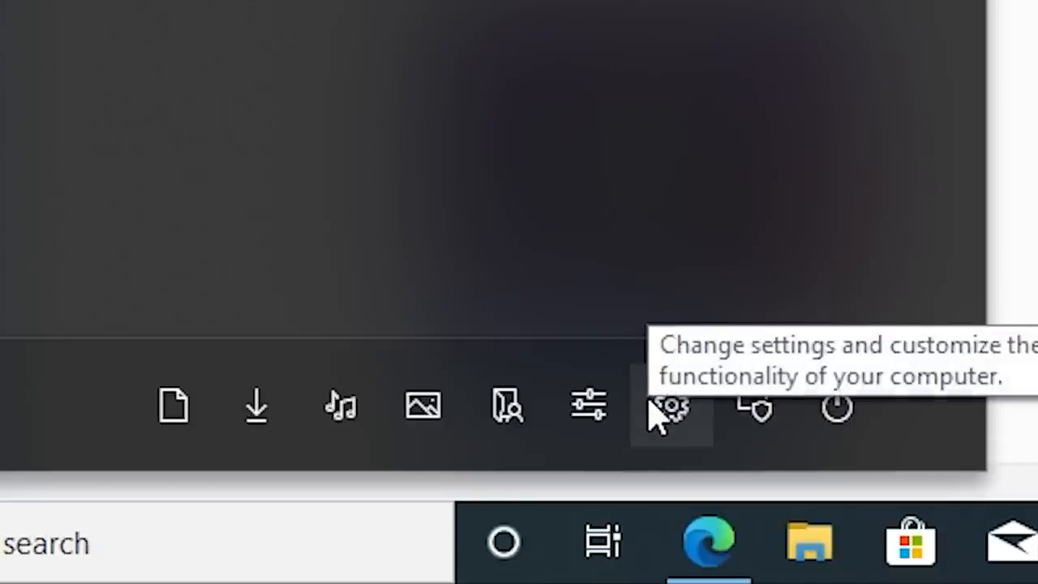
pyautogui.moveTo(755, 419)
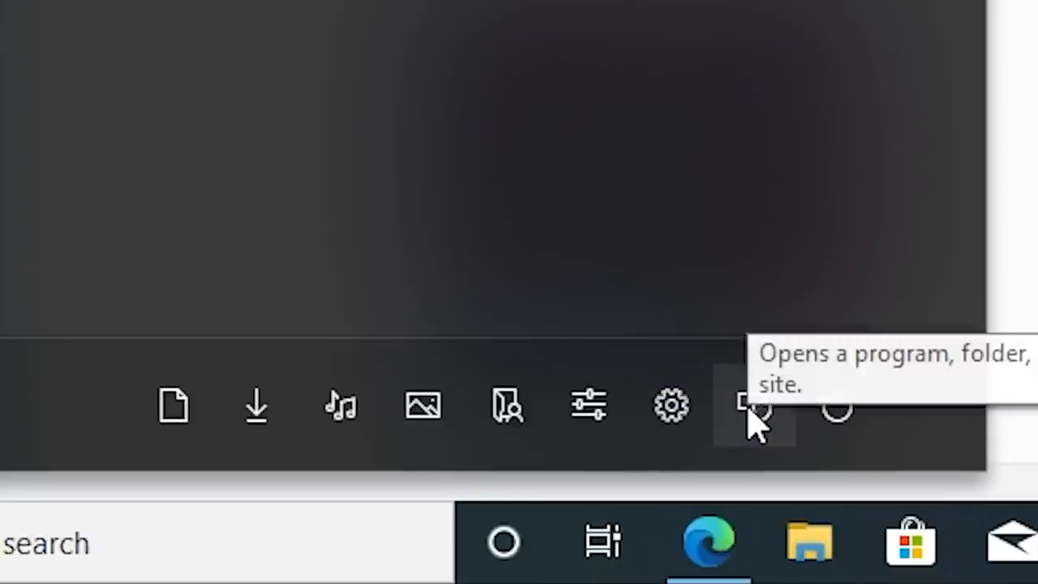
pyautogui.click(754, 406)
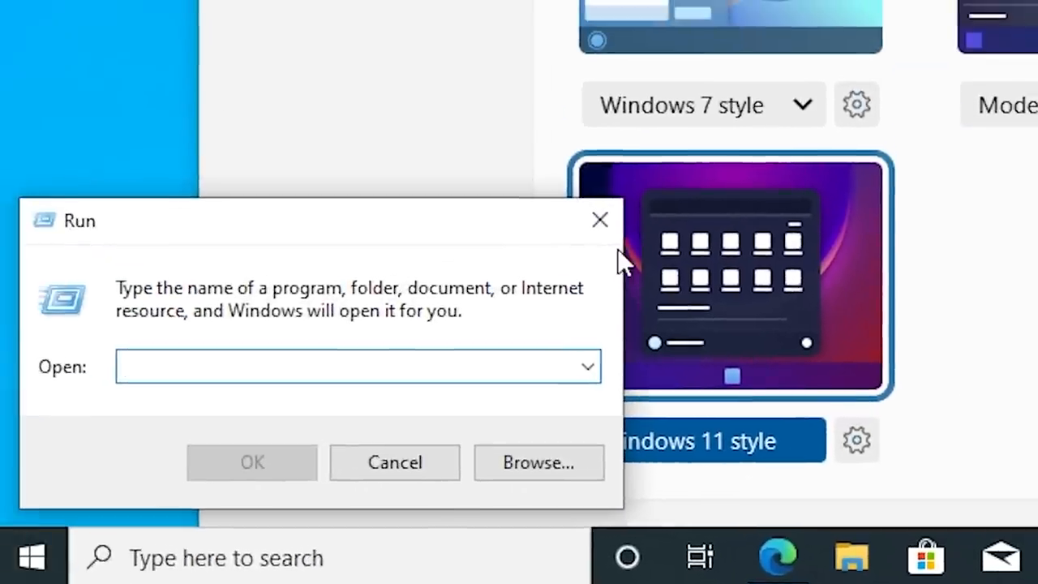
pyautogui.click(600, 220)
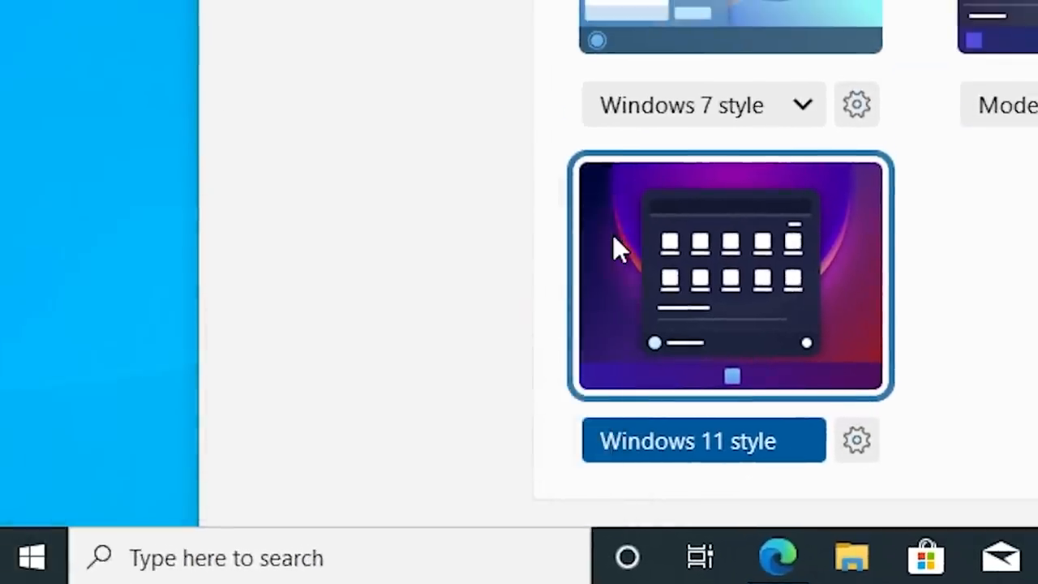
pyautogui.moveTo(292, 536)
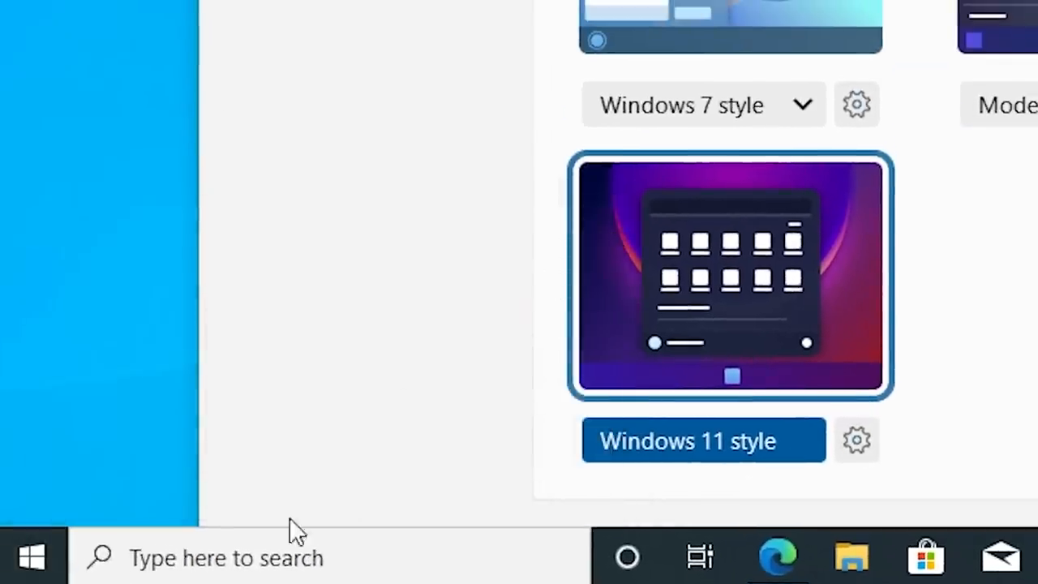
pyautogui.moveTo(750, 435)
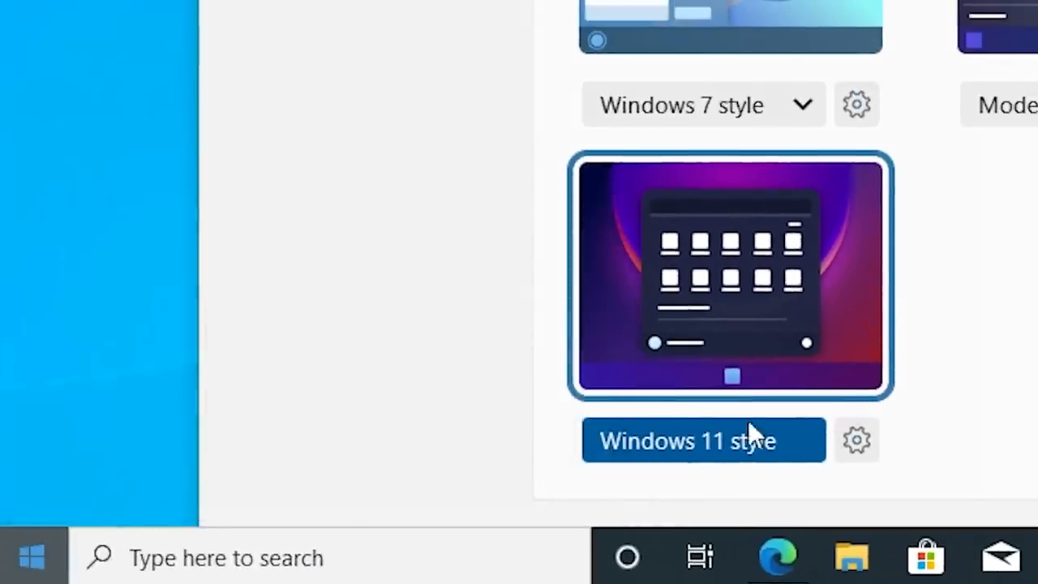
pyautogui.moveTo(857, 438)
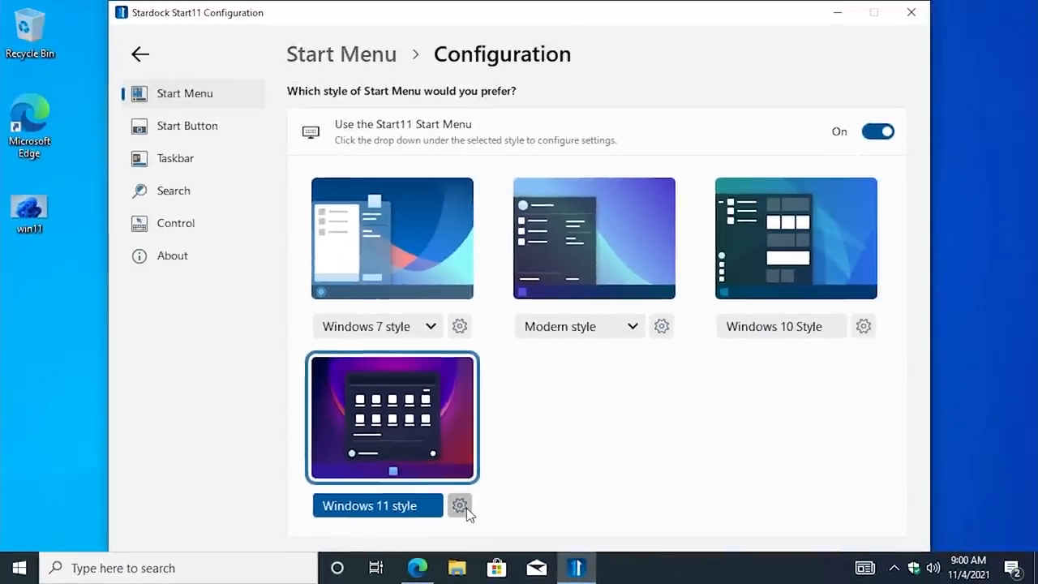
# Delete every quick access shortcut (Documents, Downloads, Music, Pictures, Personal folder, Control Panel, Settings) from the Windows 11 menu.
pyautogui.click(461, 506)
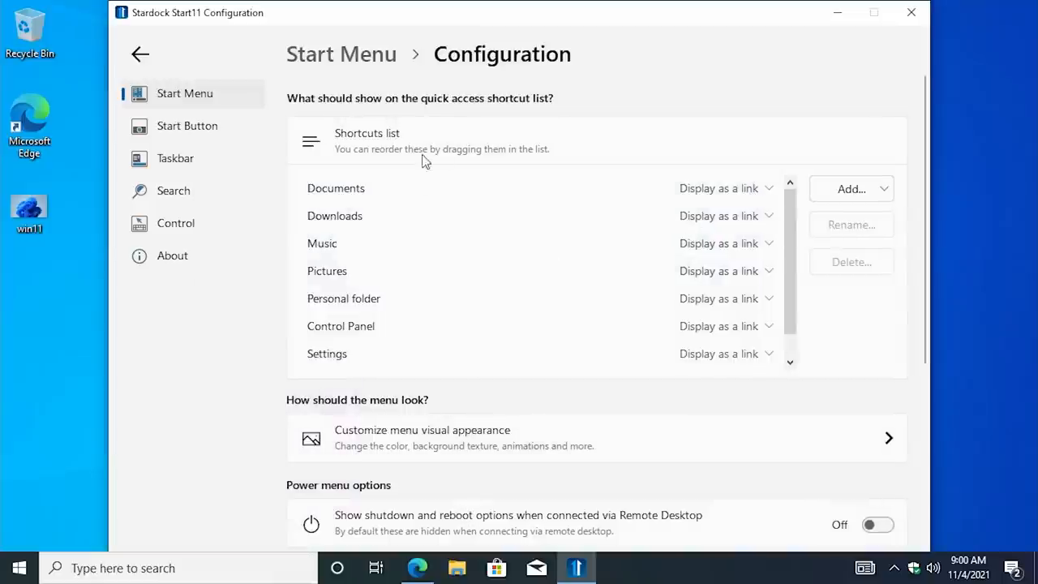
pyautogui.click(335, 188)
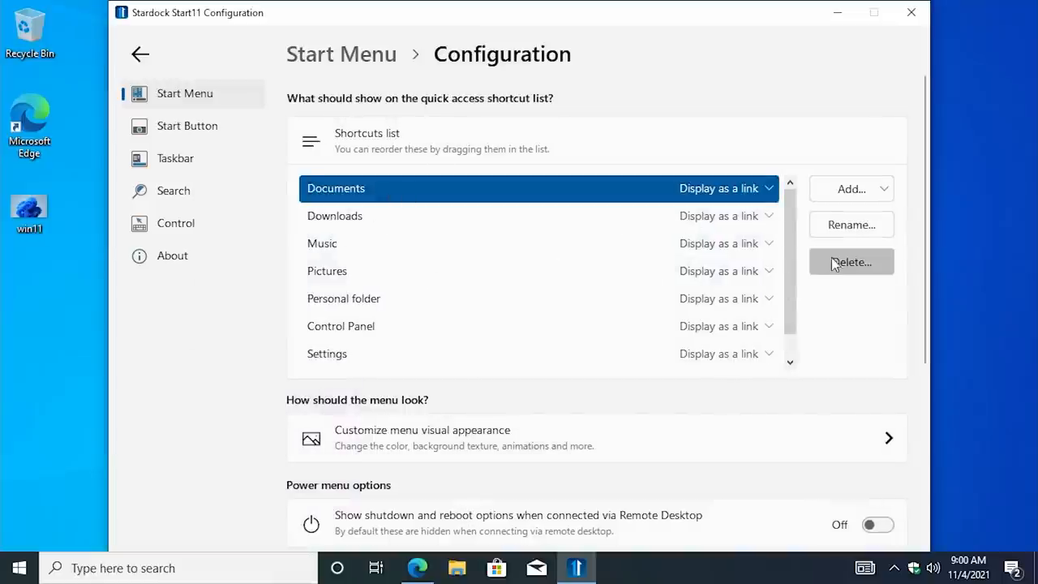
pyautogui.click(851, 261)
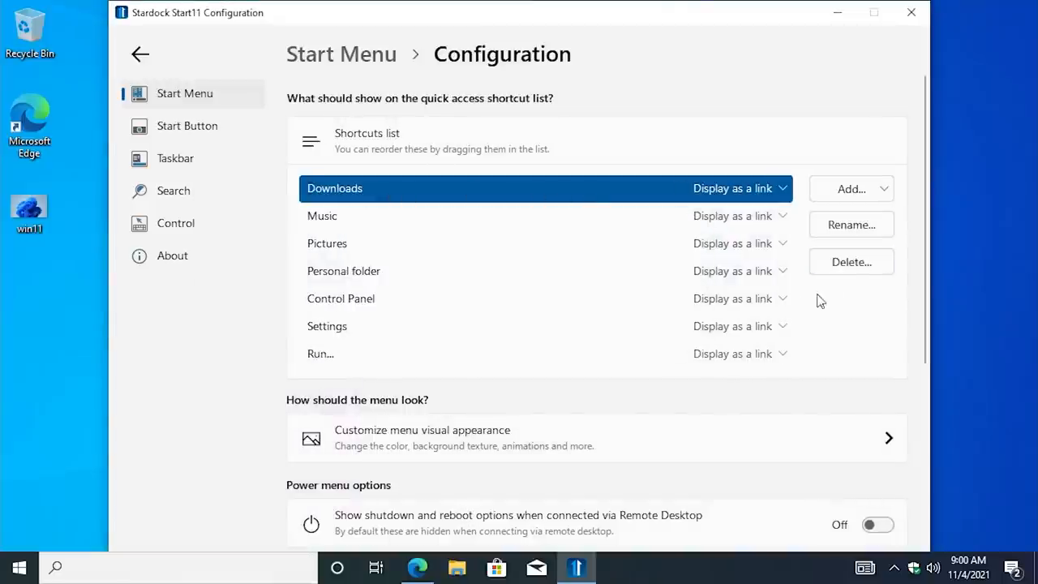
pyautogui.click(851, 261)
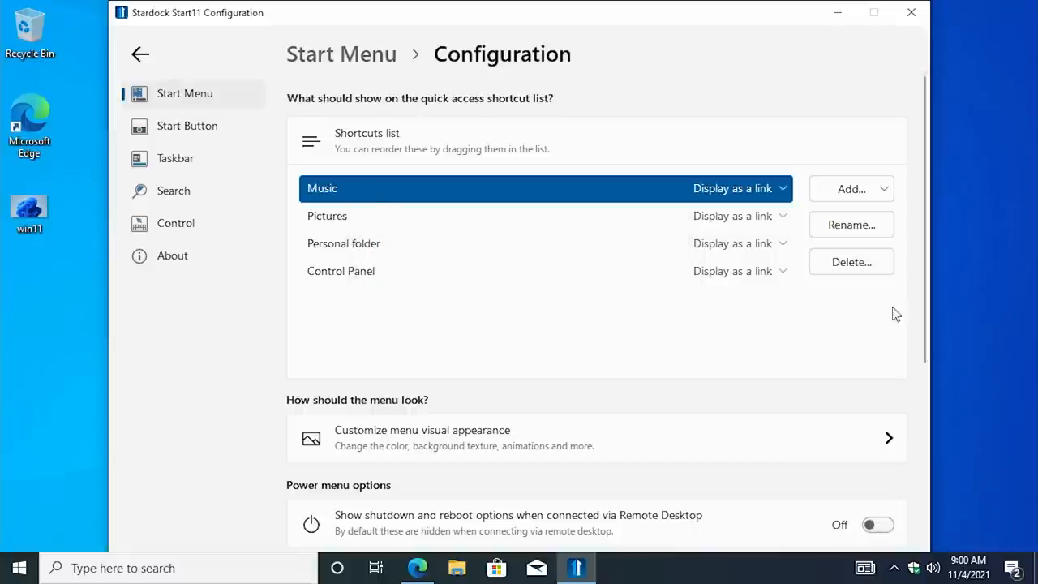
pyautogui.click(850, 261)
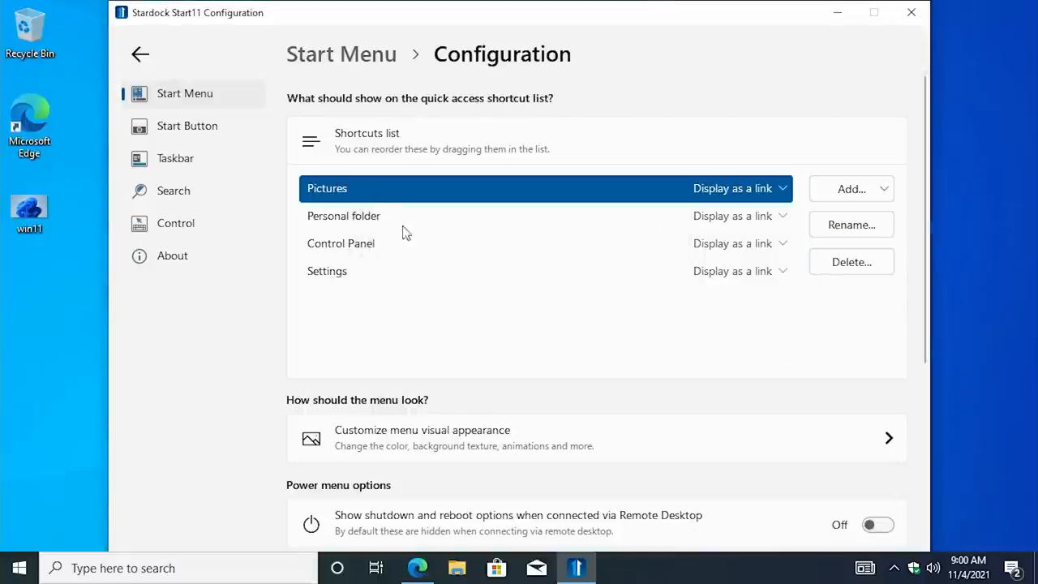
pyautogui.click(851, 261)
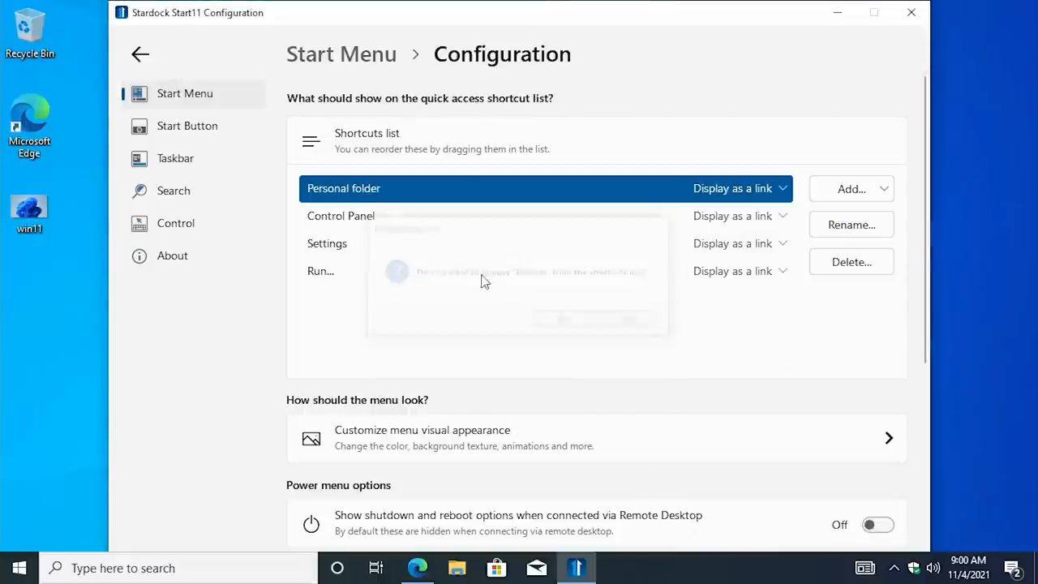
pyautogui.click(850, 261)
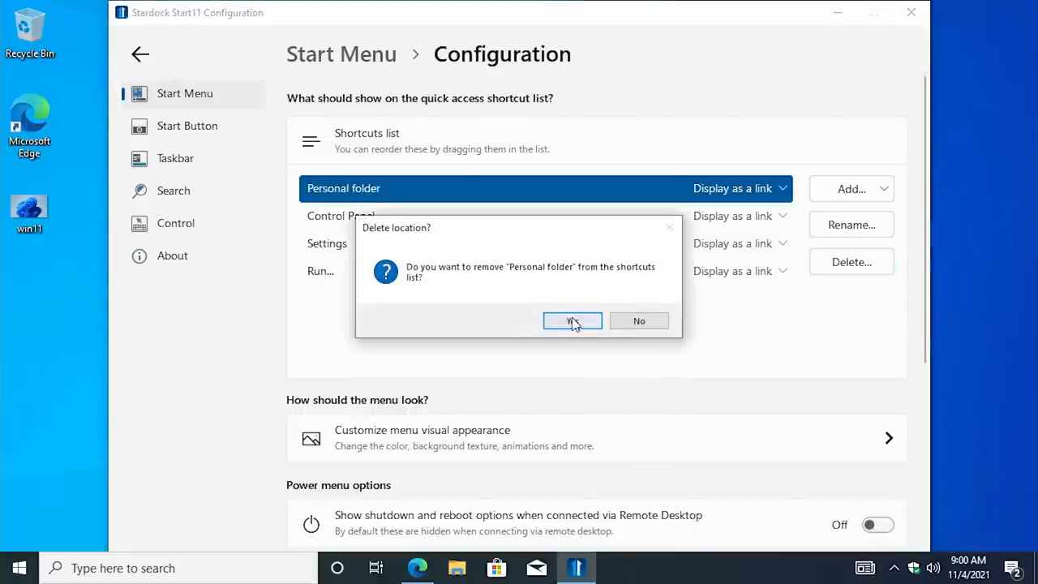
pyautogui.click(572, 321)
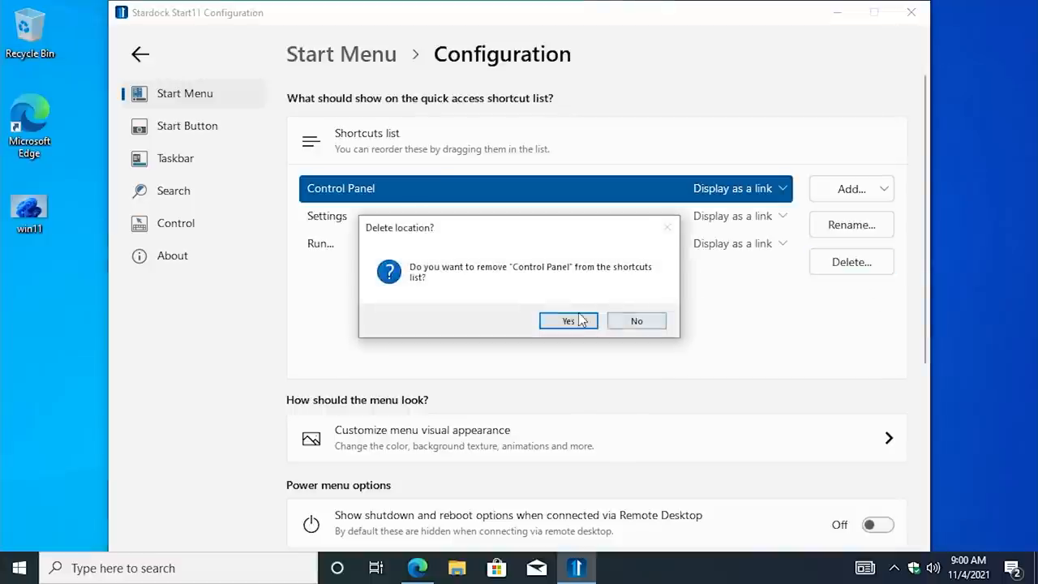
pyautogui.click(568, 321)
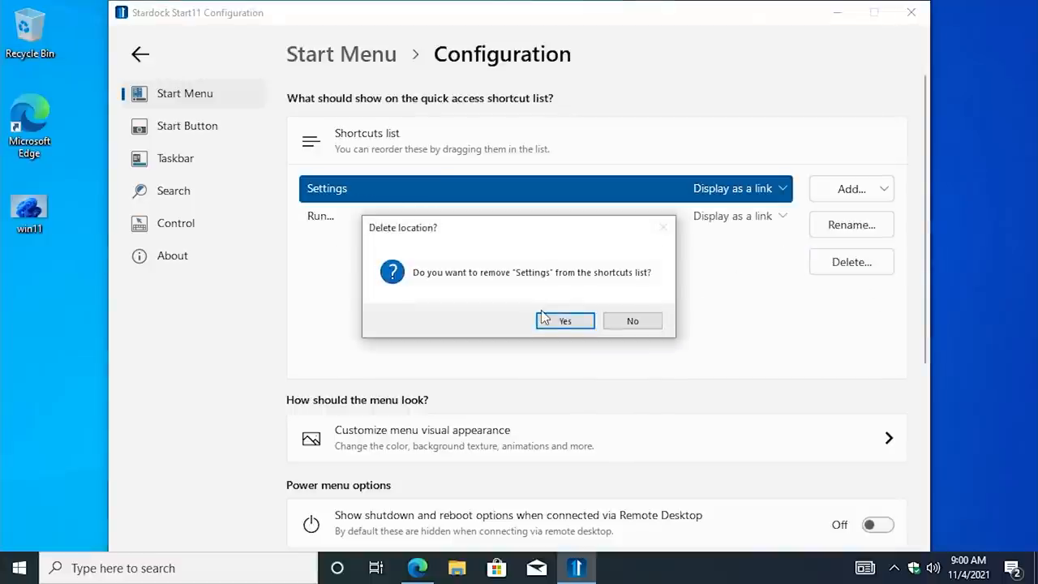
pyautogui.click(565, 321)
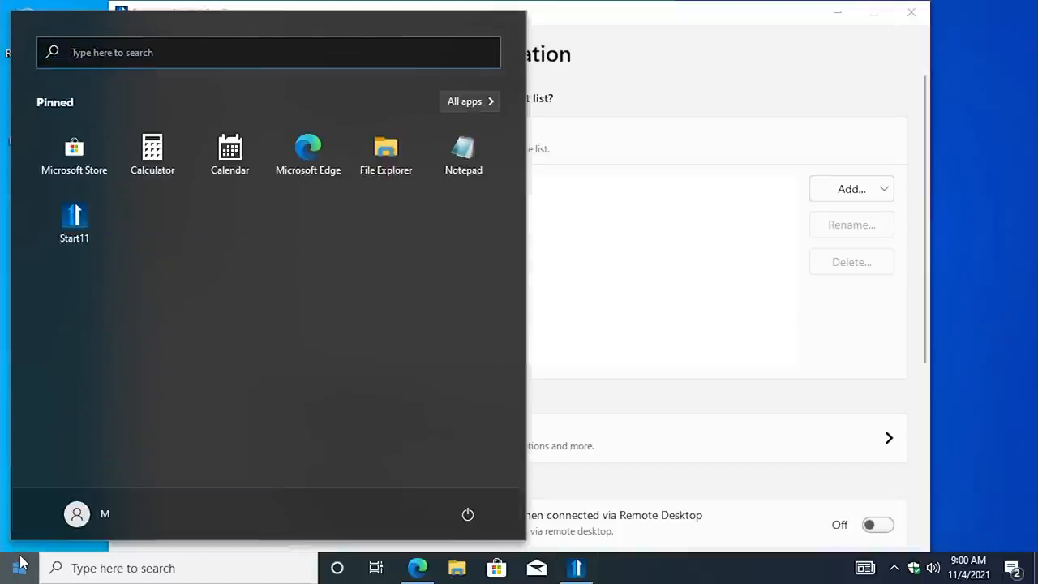
pyautogui.moveTo(649, 321)
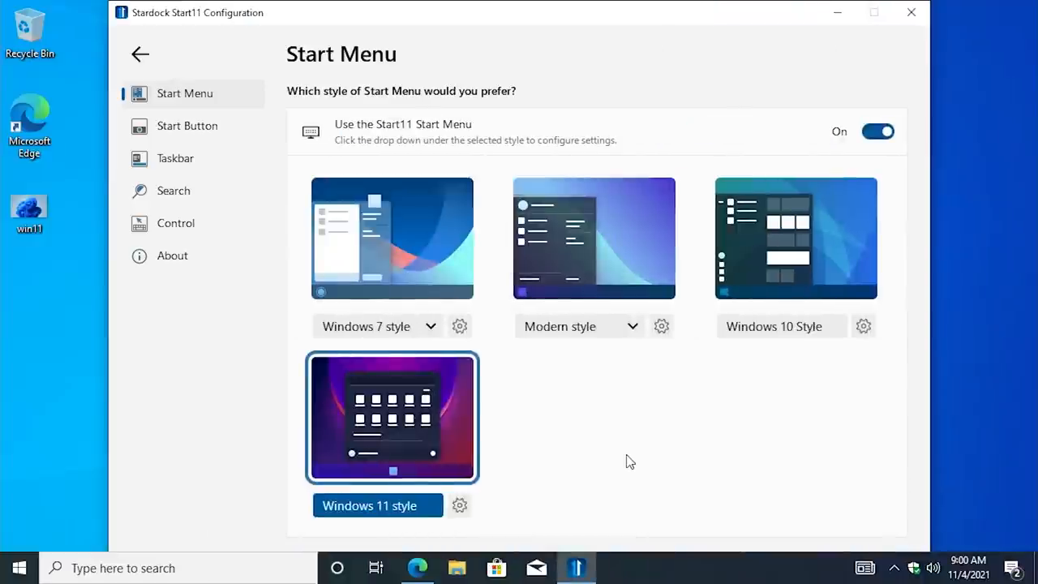
pyautogui.moveTo(230, 162)
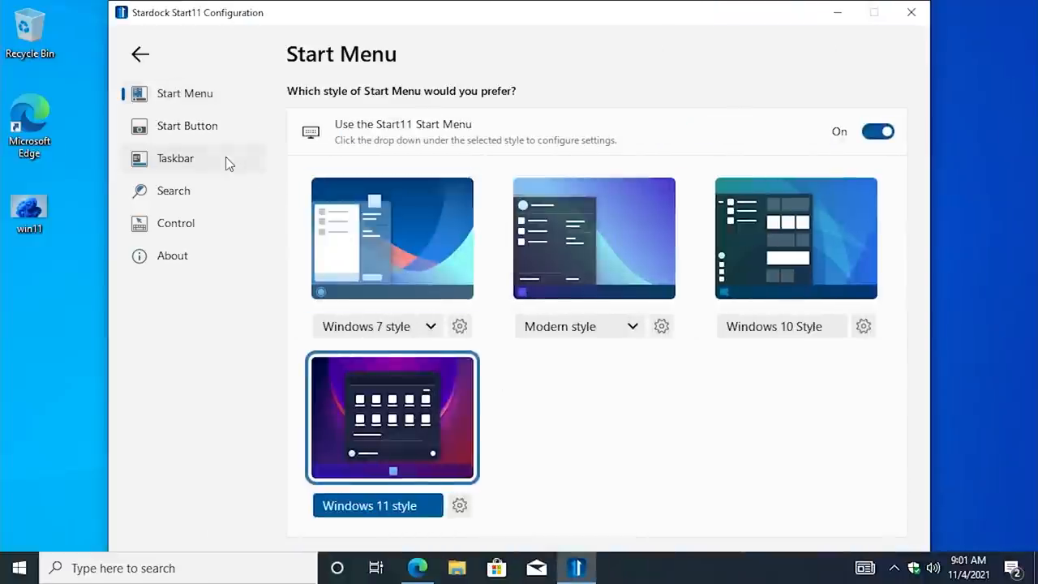
# Change the taskbar from Left aligned to Center aligned and check the centered Start menu.
pyautogui.click(175, 159)
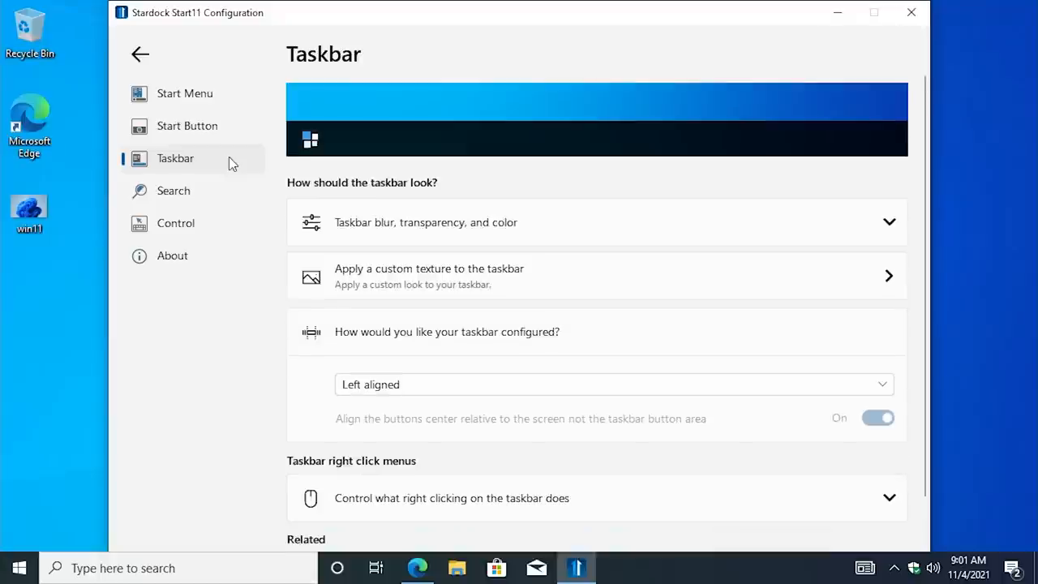
pyautogui.moveTo(418, 394)
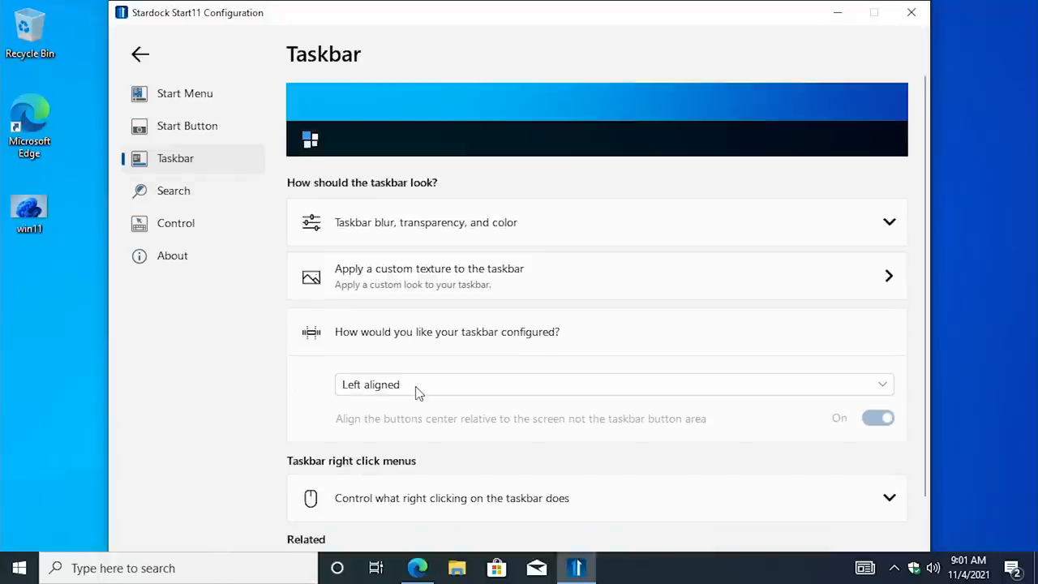
pyautogui.click(613, 385)
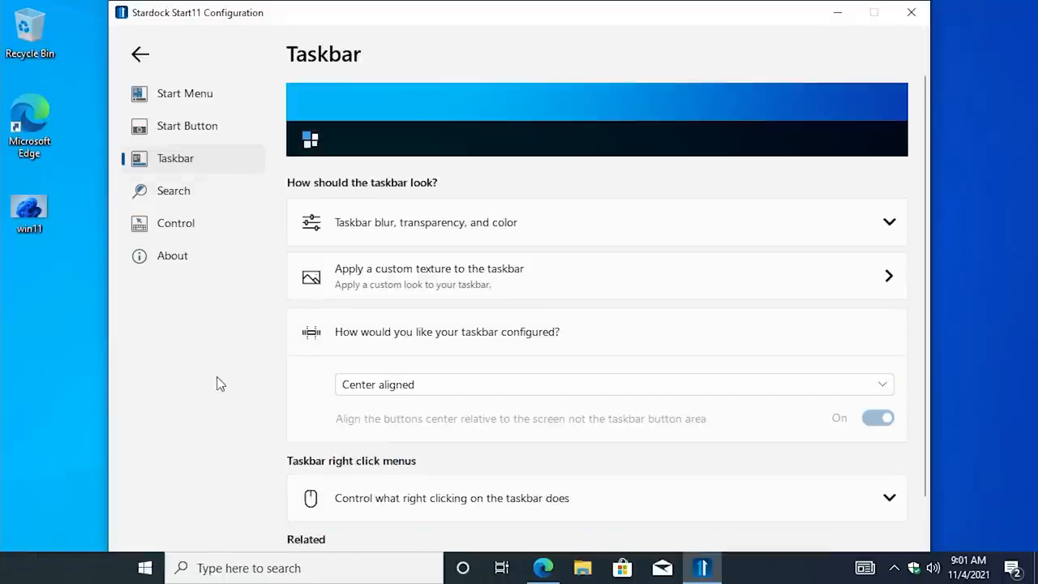
pyautogui.click(305, 568)
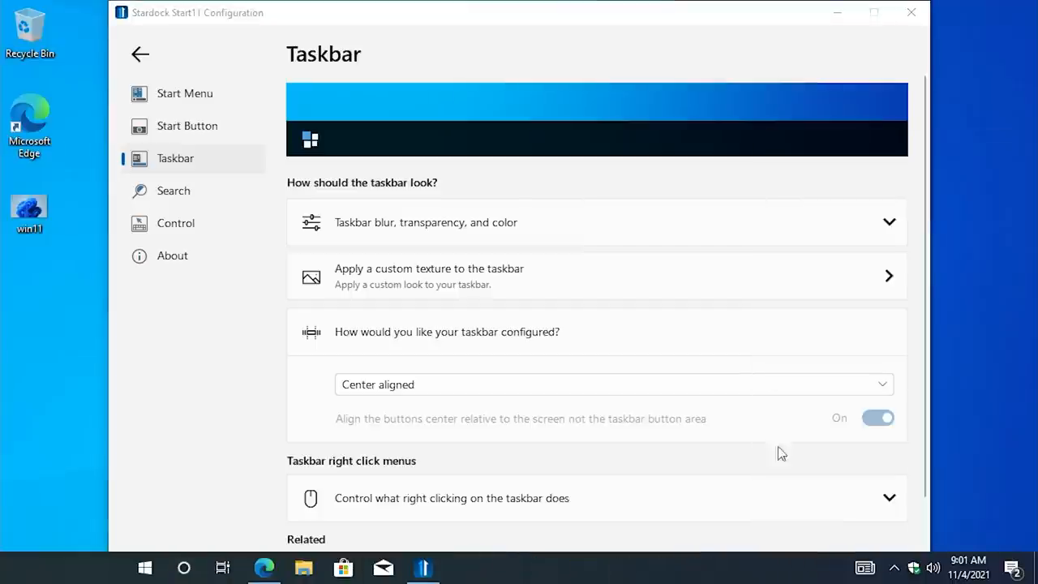
pyautogui.rightClick(597, 140)
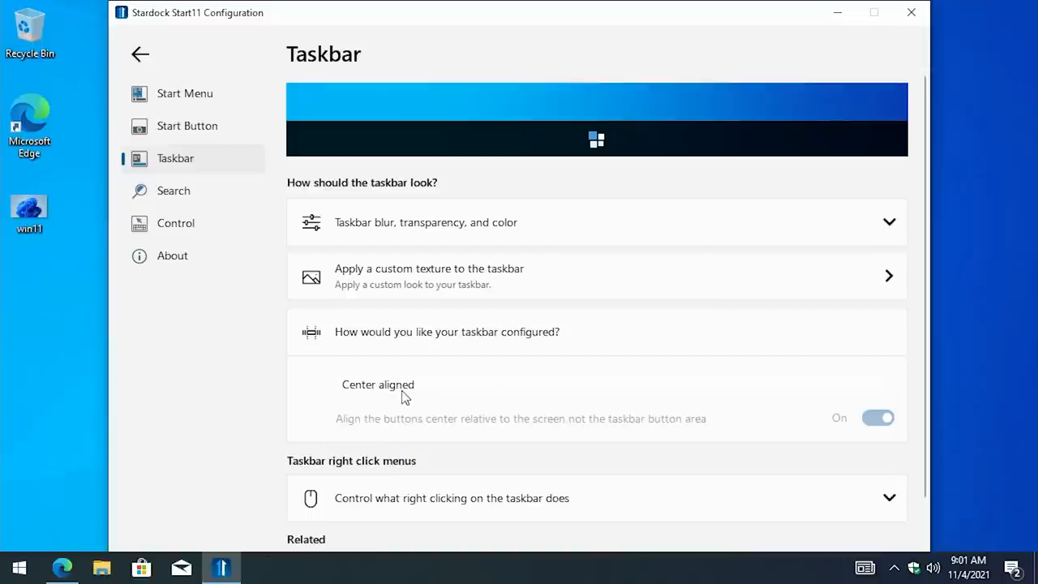
pyautogui.click(378, 383)
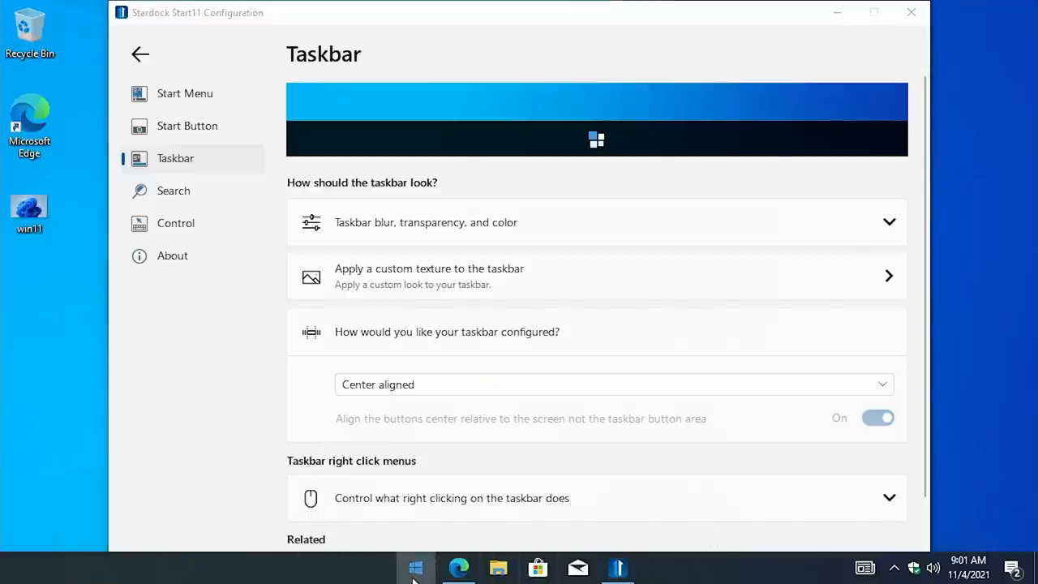
pyautogui.click(416, 568)
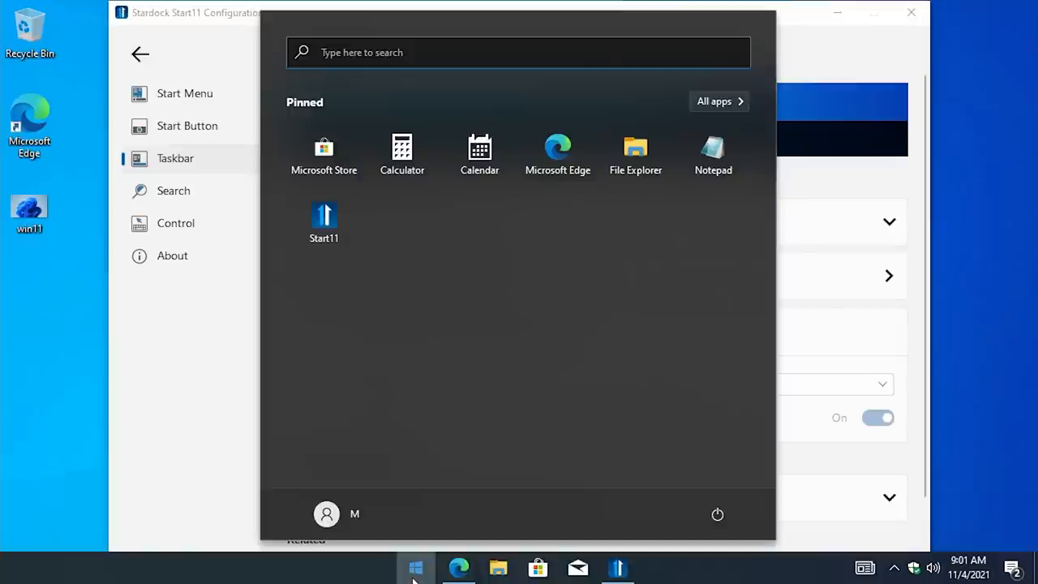
pyautogui.click(415, 568)
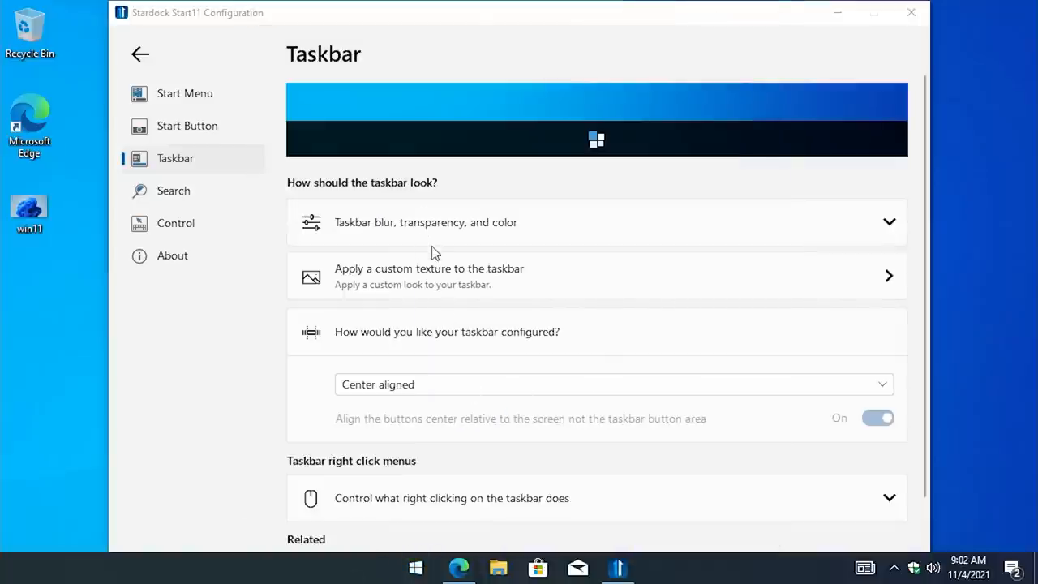
# Turn off wallpaper blur under the taskbar, try a custom taskbar colour, then keep automatic colour.
pyautogui.click(598, 221)
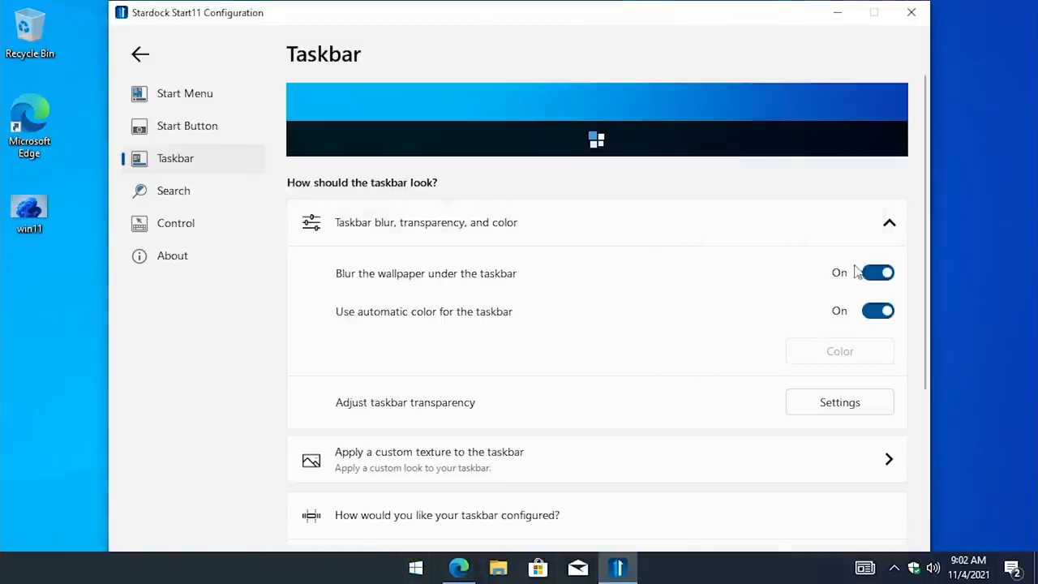
pyautogui.click(877, 273)
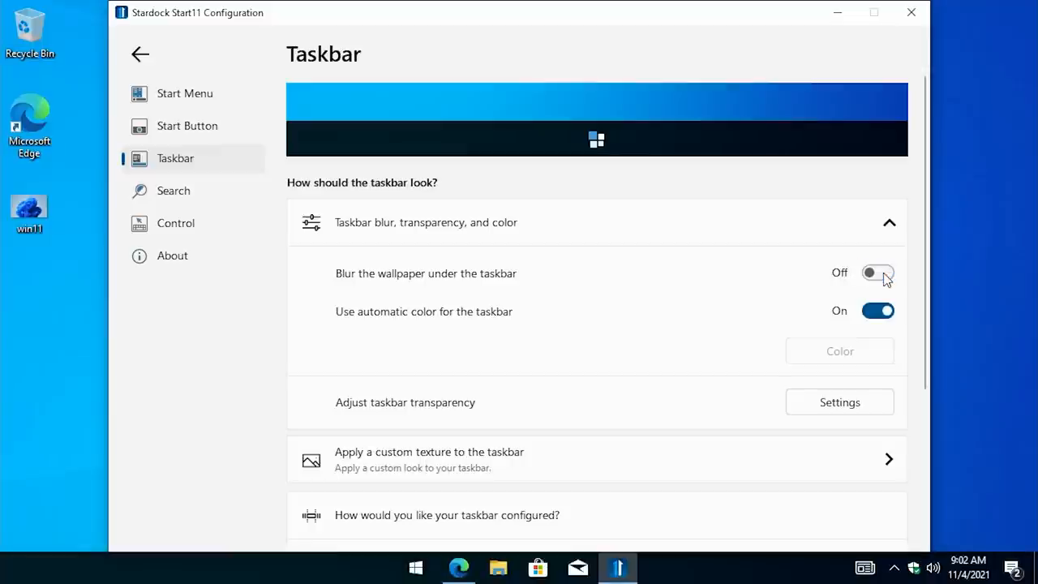
pyautogui.click(877, 311)
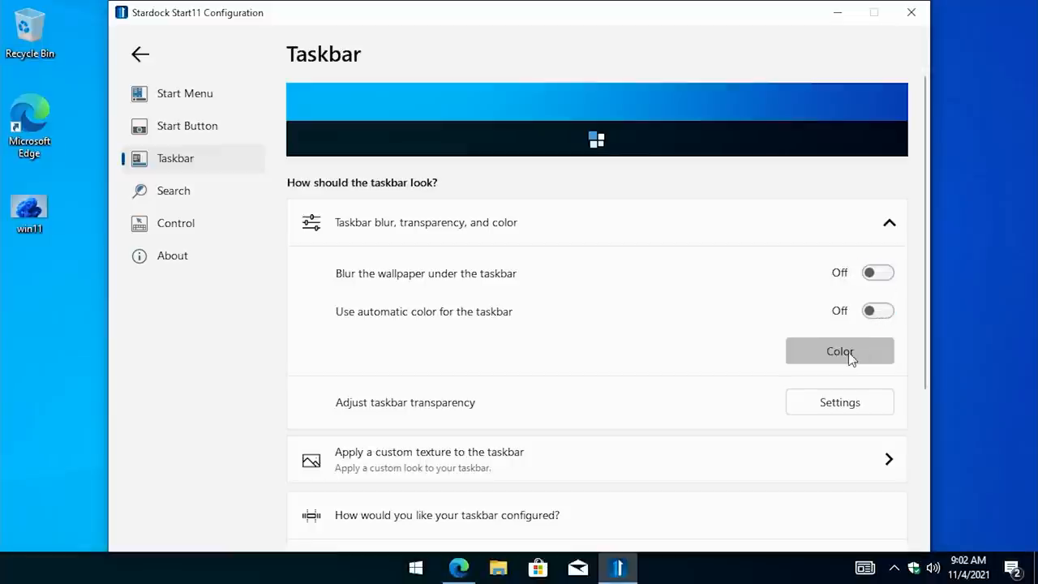
pyautogui.click(840, 350)
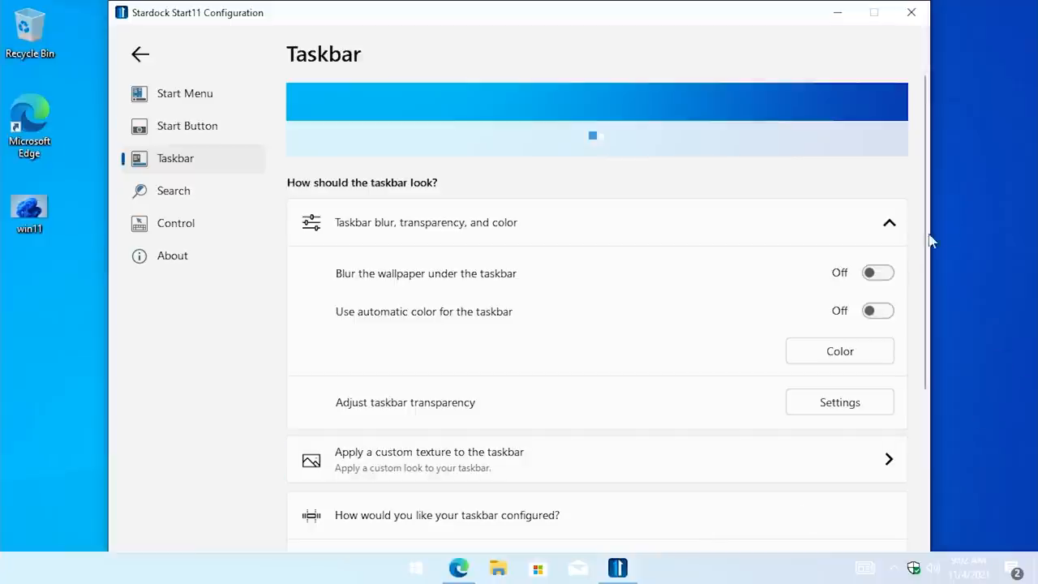
pyautogui.moveTo(931, 525)
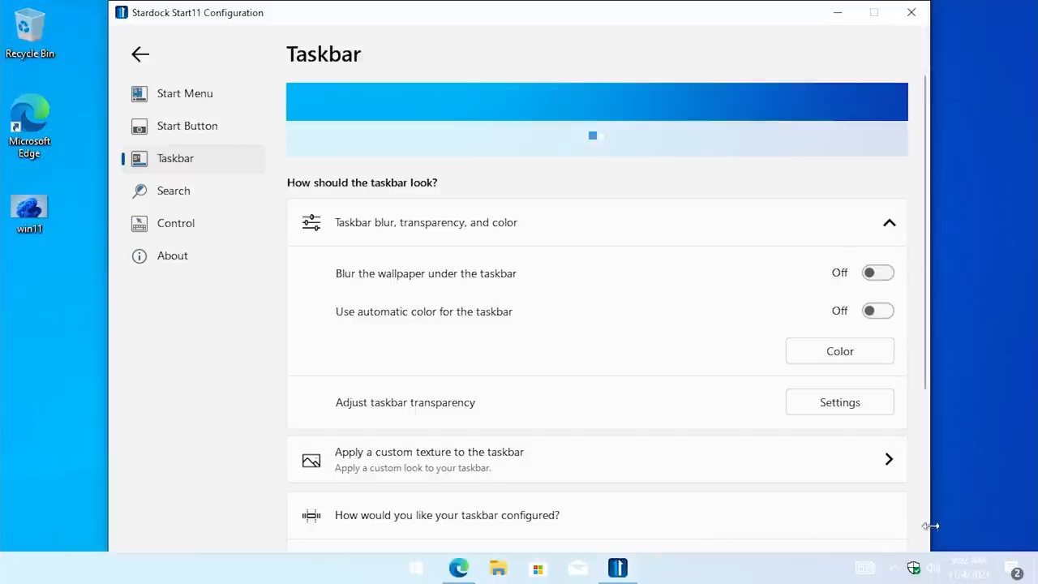
pyautogui.moveTo(915, 528)
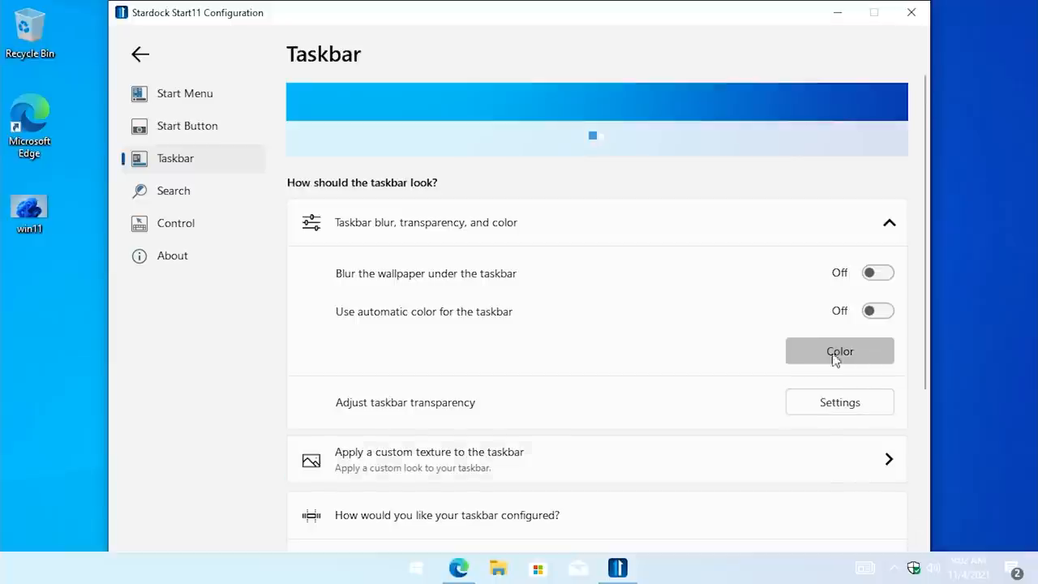
pyautogui.click(840, 351)
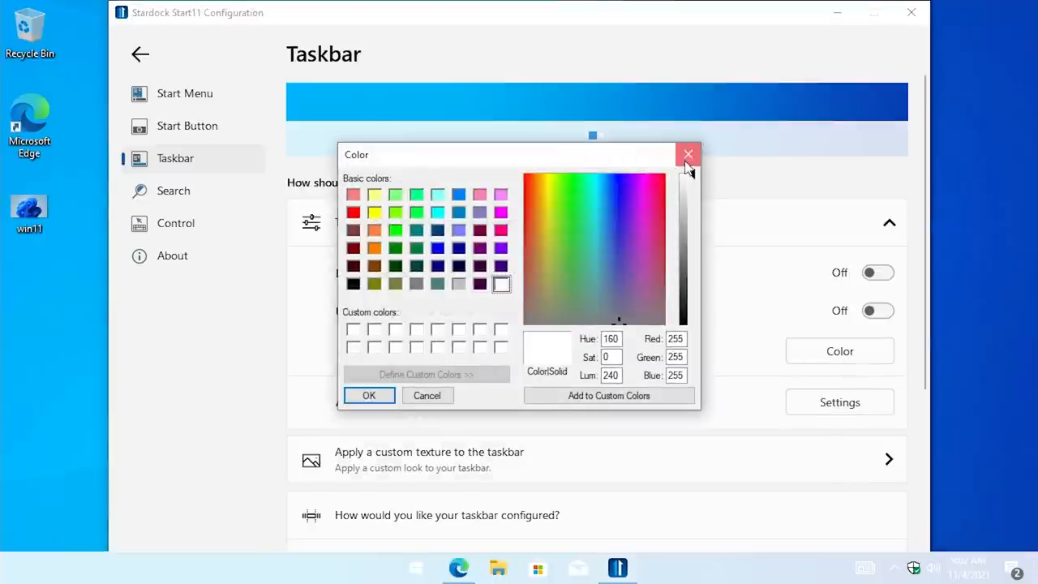
pyautogui.click(688, 154)
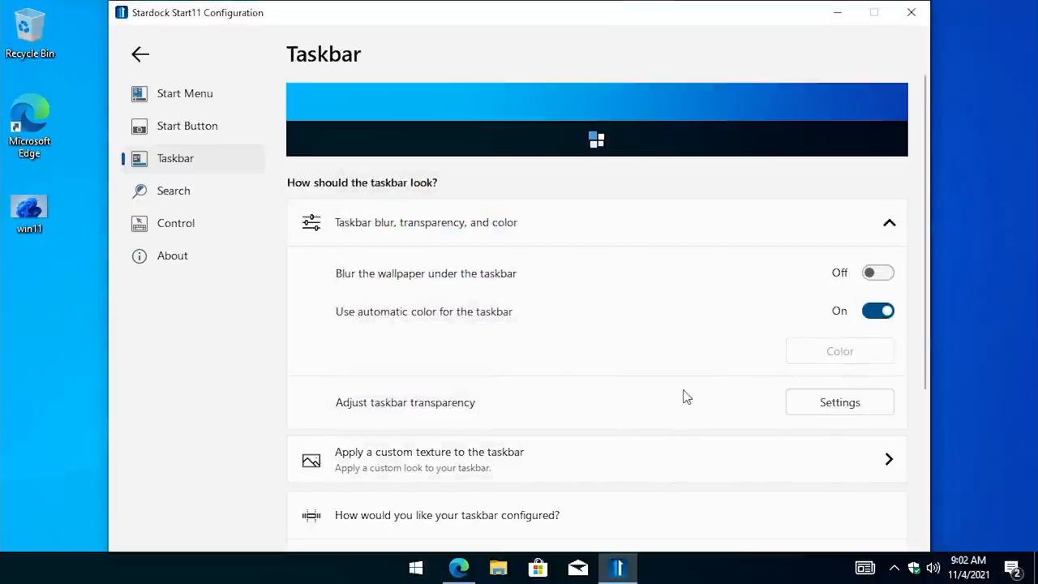
pyautogui.scroll(-3)
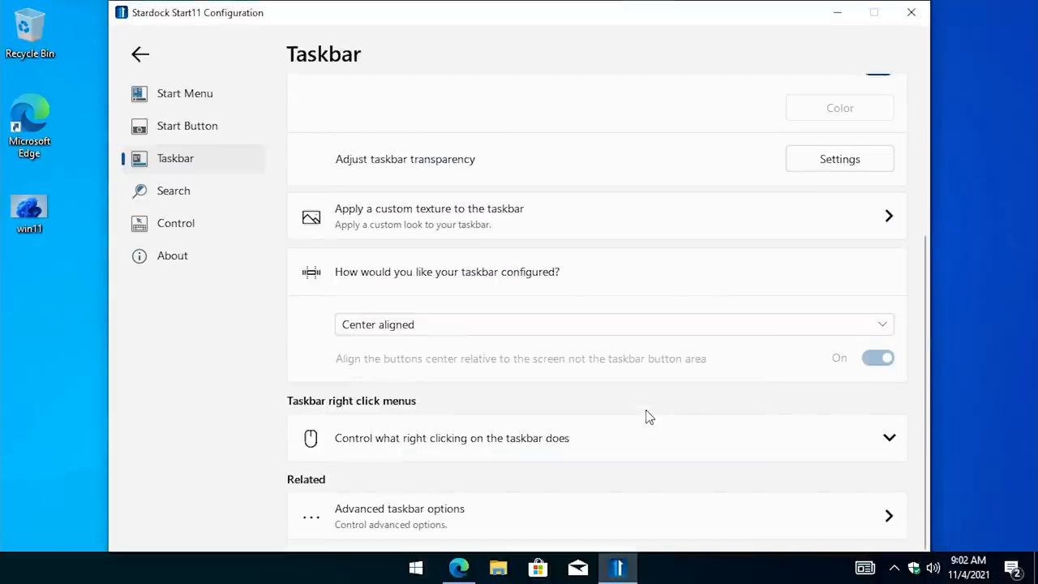
# Enable a custom start button image on the Start Button page, keeping the Default image.
pyautogui.click(188, 127)
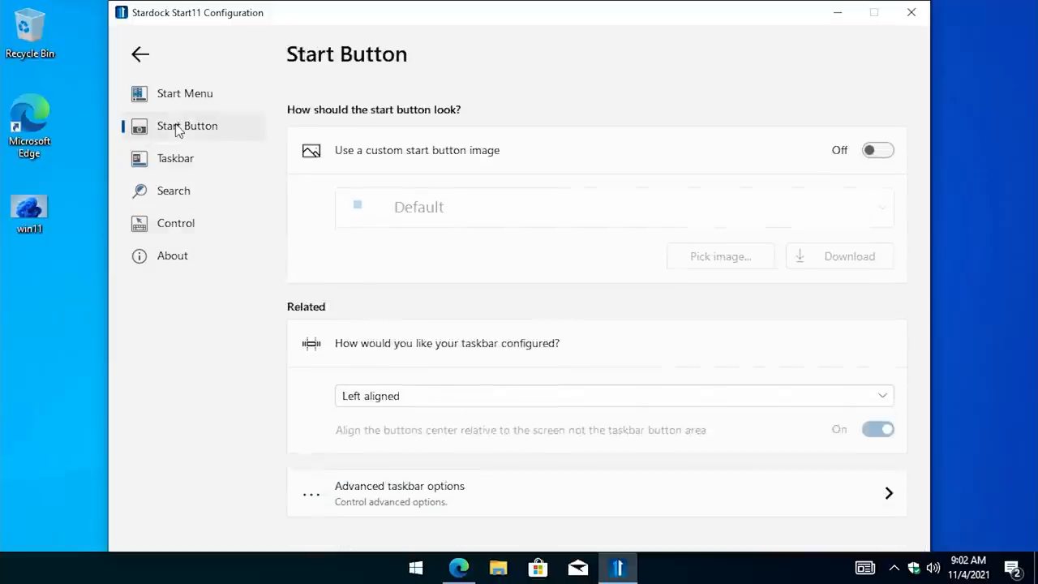
pyautogui.click(613, 396)
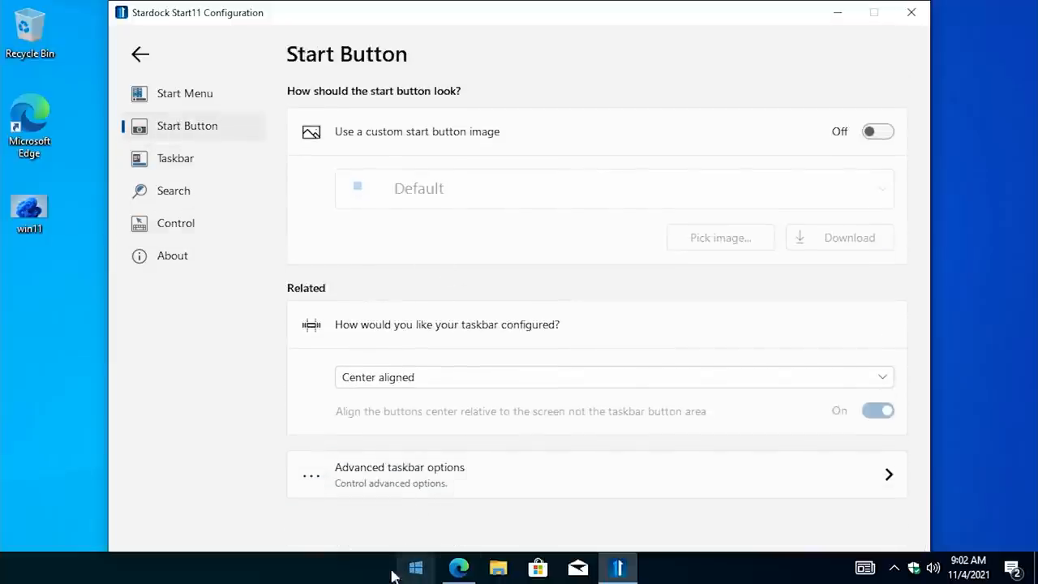
pyautogui.moveTo(759, 189)
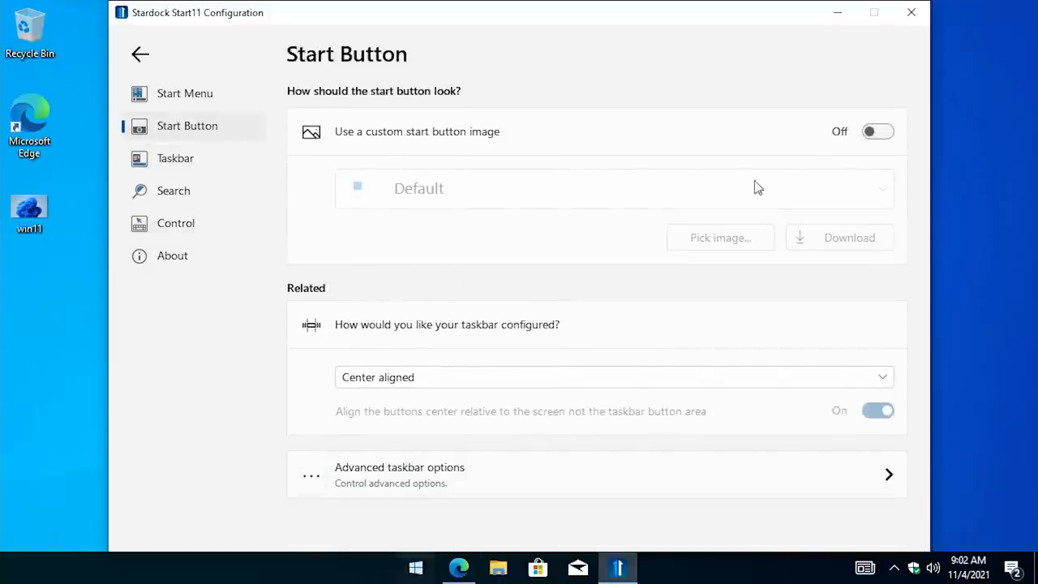
pyautogui.click(877, 131)
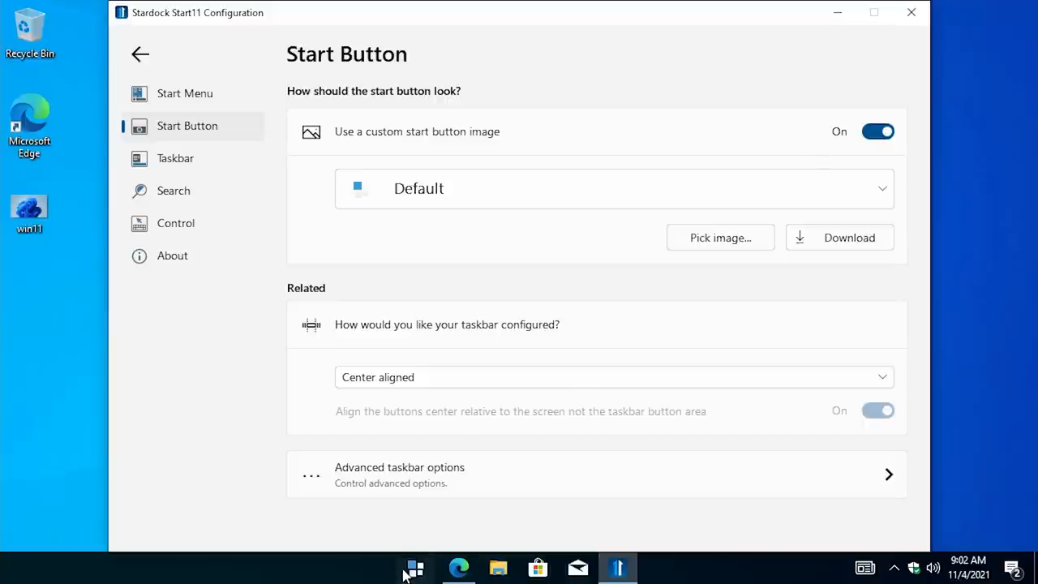
pyautogui.moveTo(280, 309)
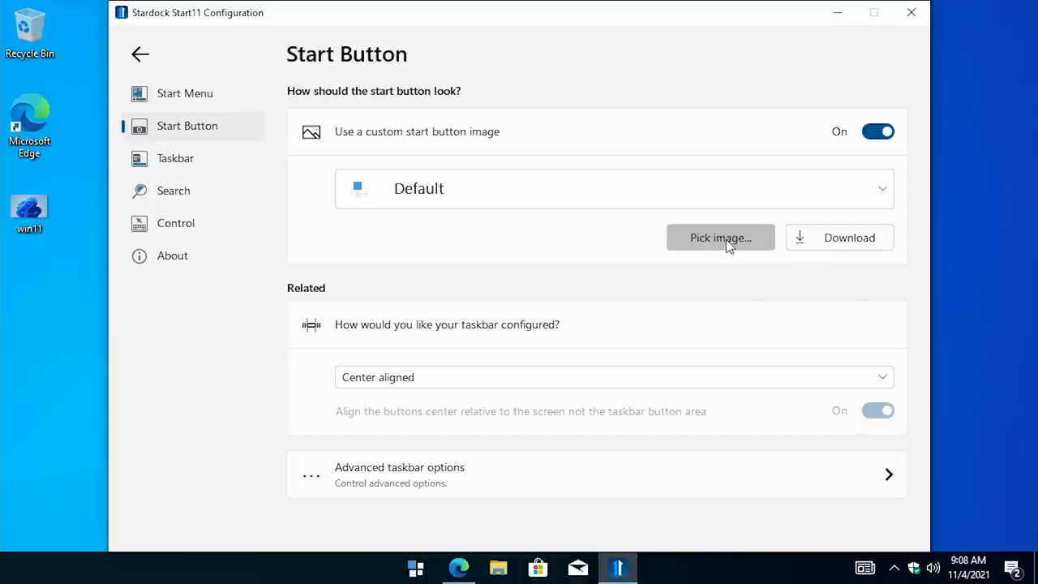
pyautogui.moveTo(850, 237)
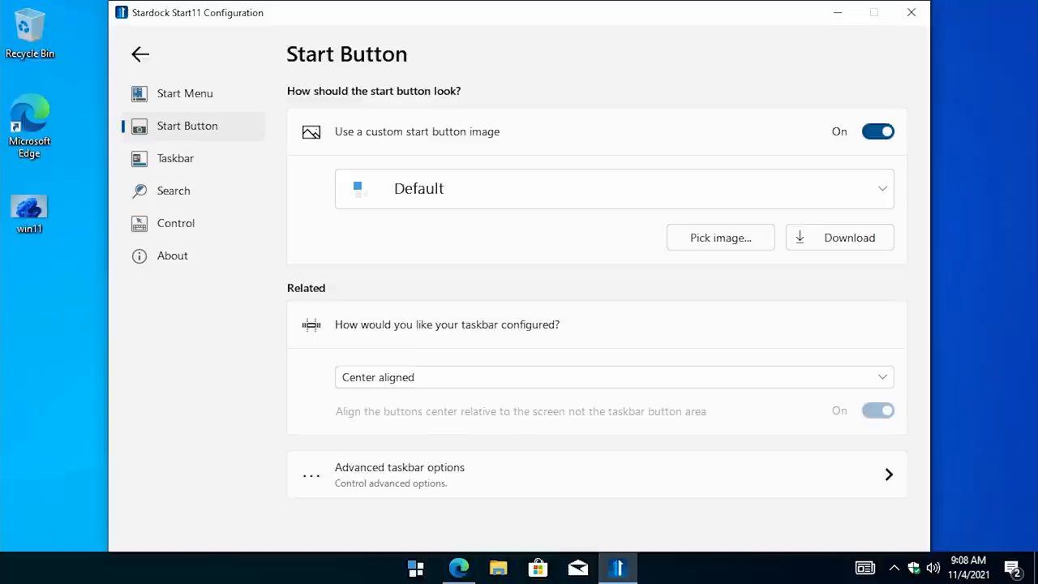
# Browse the WinCustomize page of downloadable start button skins in Firefox.
pyautogui.click(850, 237)
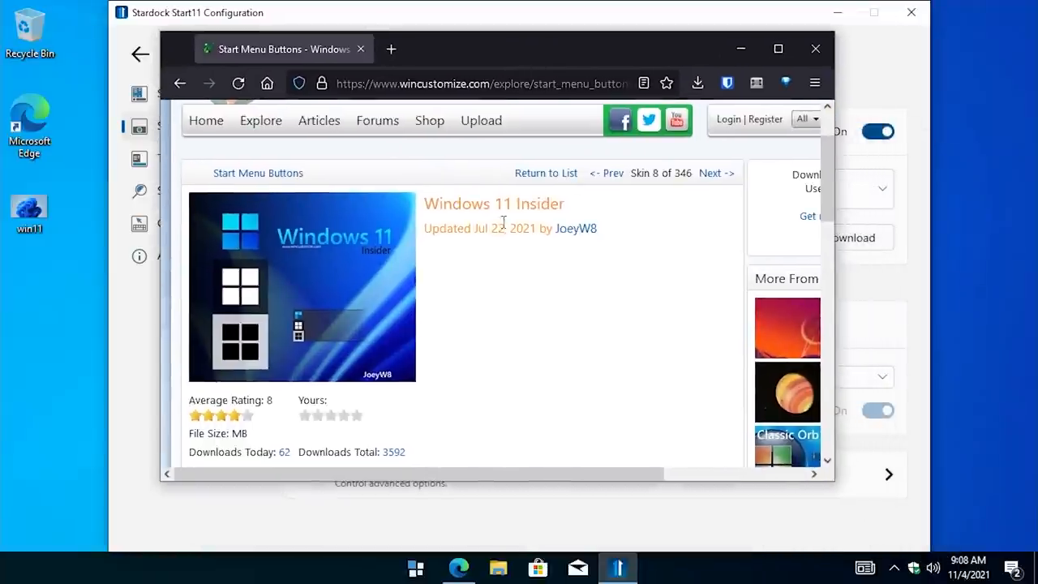
pyautogui.scroll(-3)
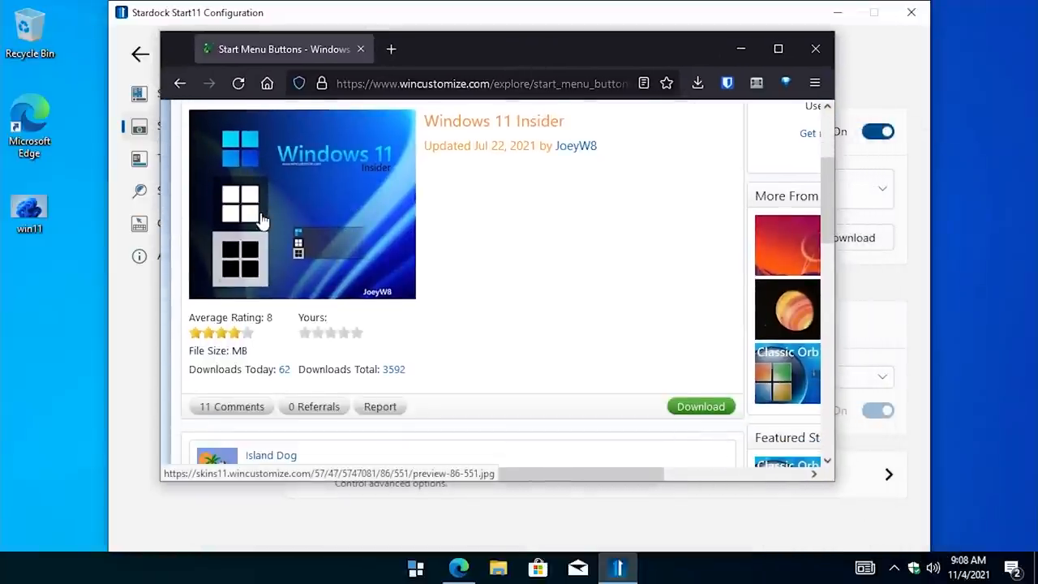
pyautogui.scroll(3)
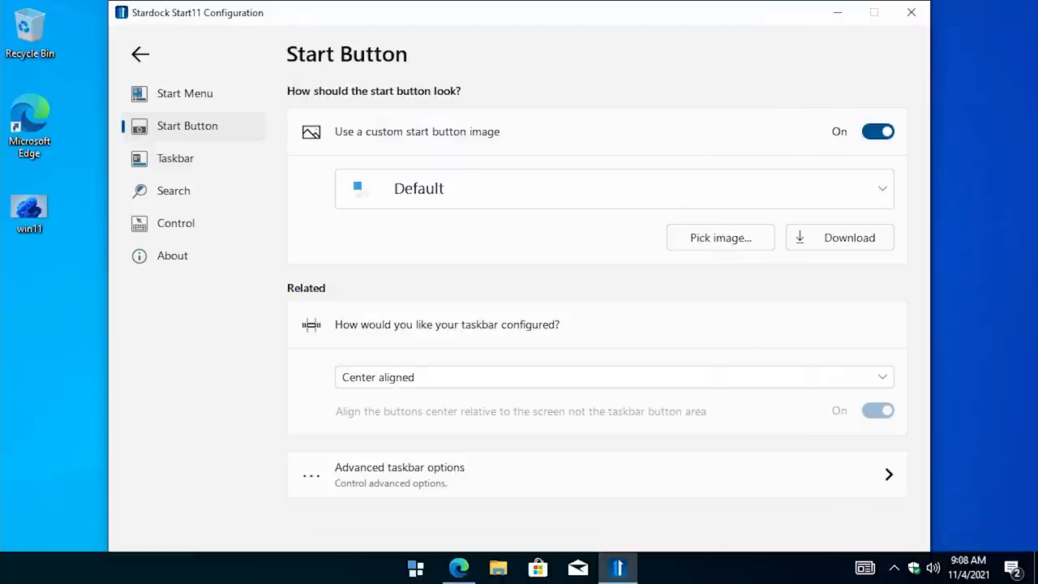
pyautogui.moveTo(842, 55)
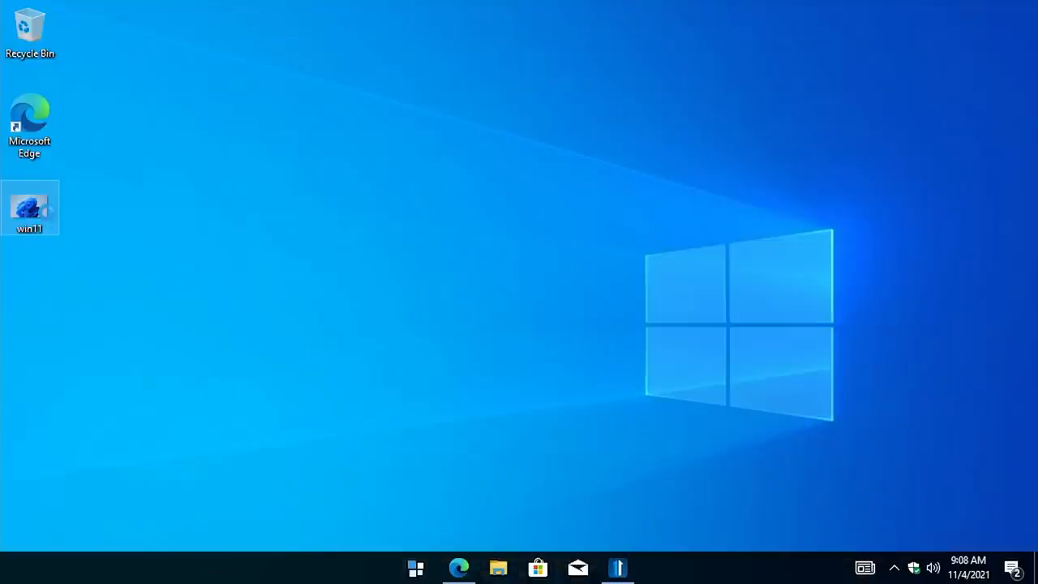
# Bring up the desktop context menu to reach Personalize for the wallpaper.
pyautogui.rightClick(30, 208)
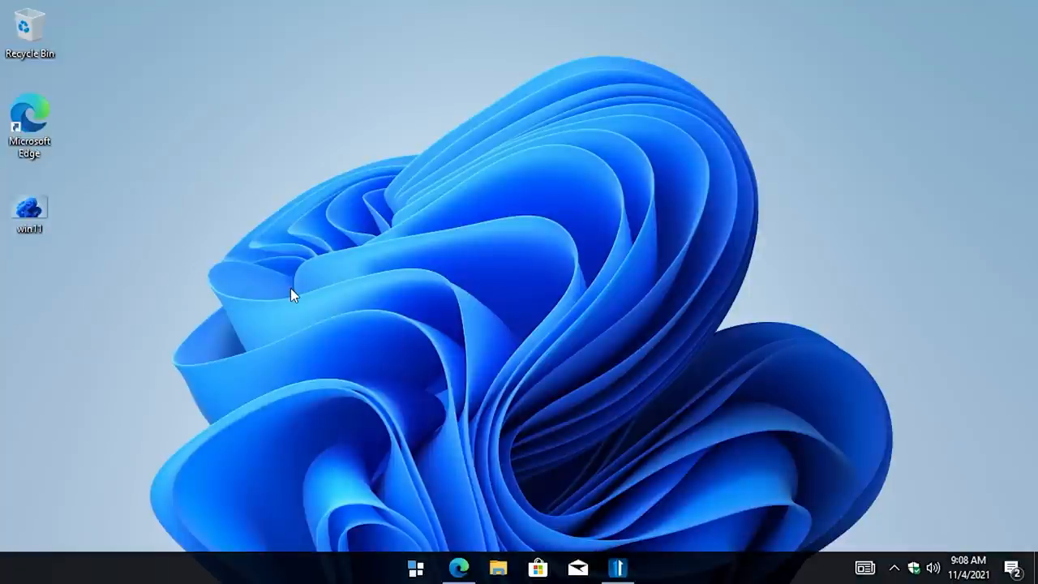
pyautogui.moveTo(656, 387)
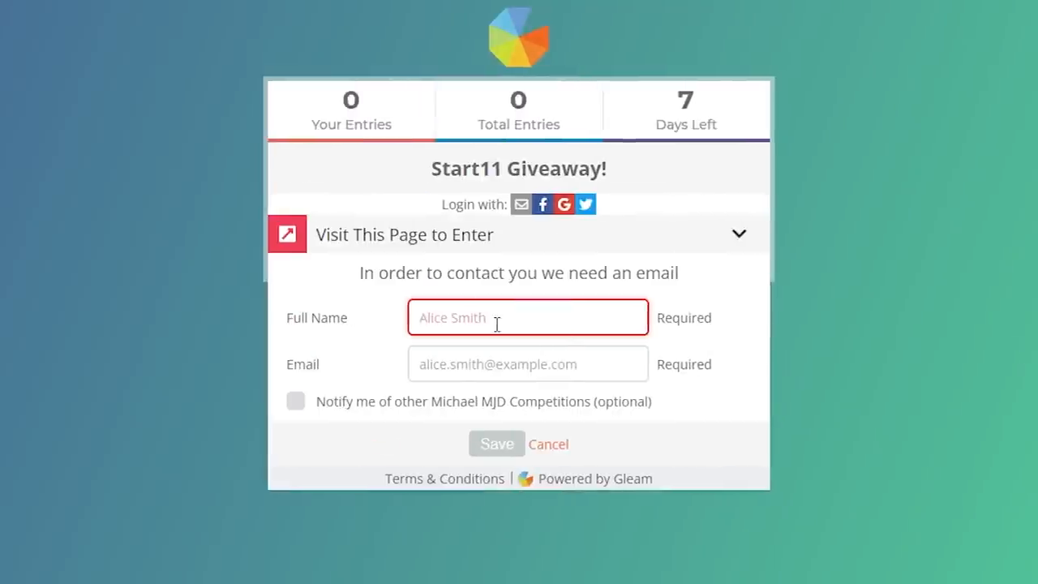
# Enter 'Rick Astley' and 'rick@astl' as contact details, then claim the visit-a-page entry.
pyautogui.write('Rick Astley')
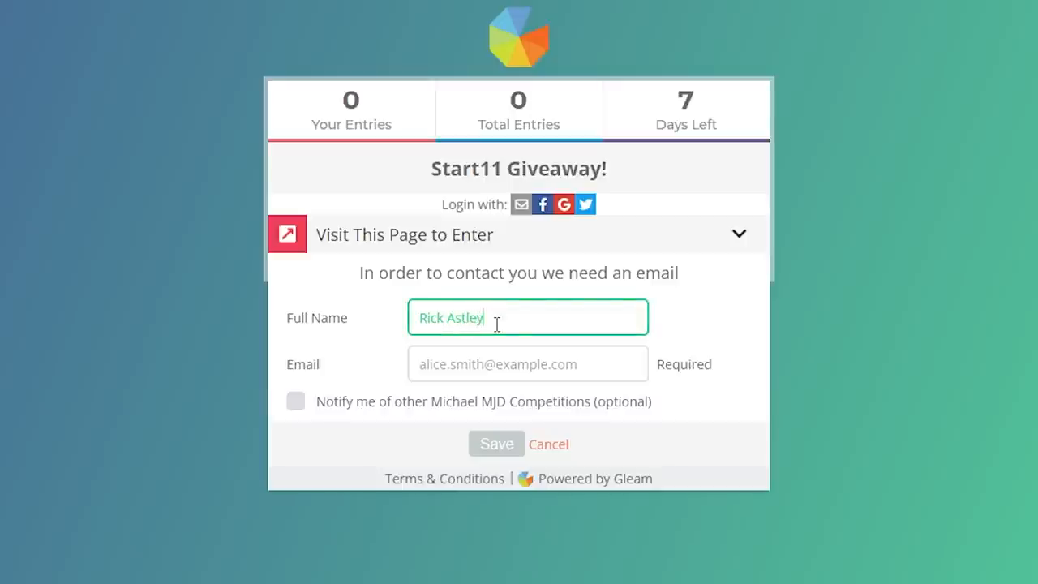
pyautogui.click(527, 363)
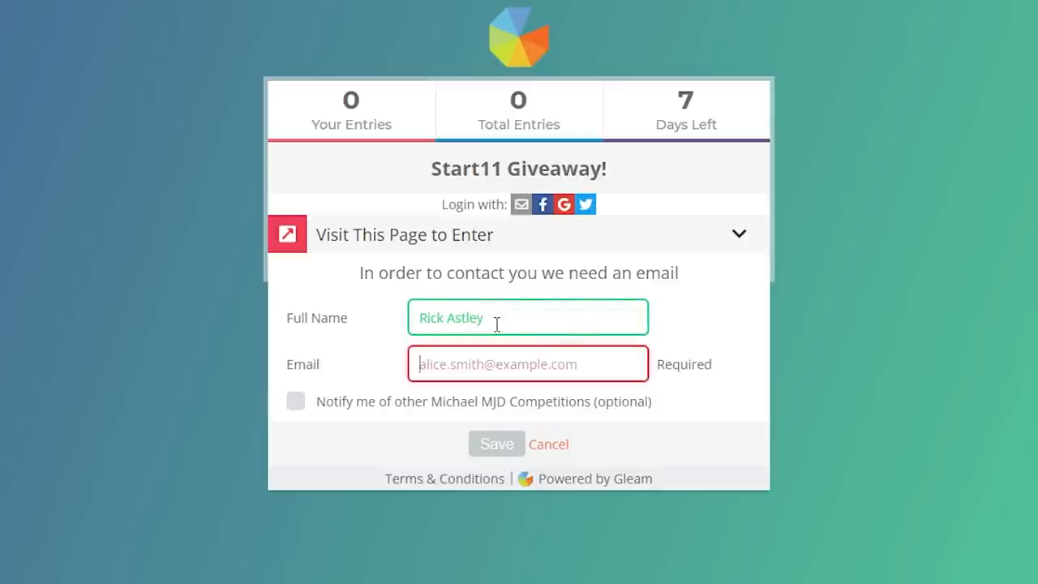
pyautogui.write('rick@astl')
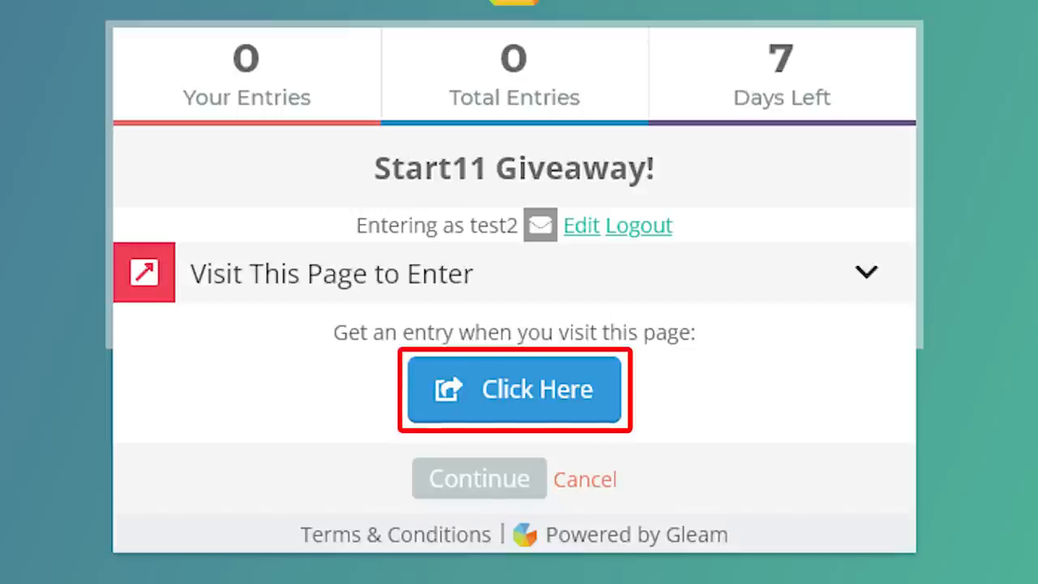
pyautogui.click(513, 390)
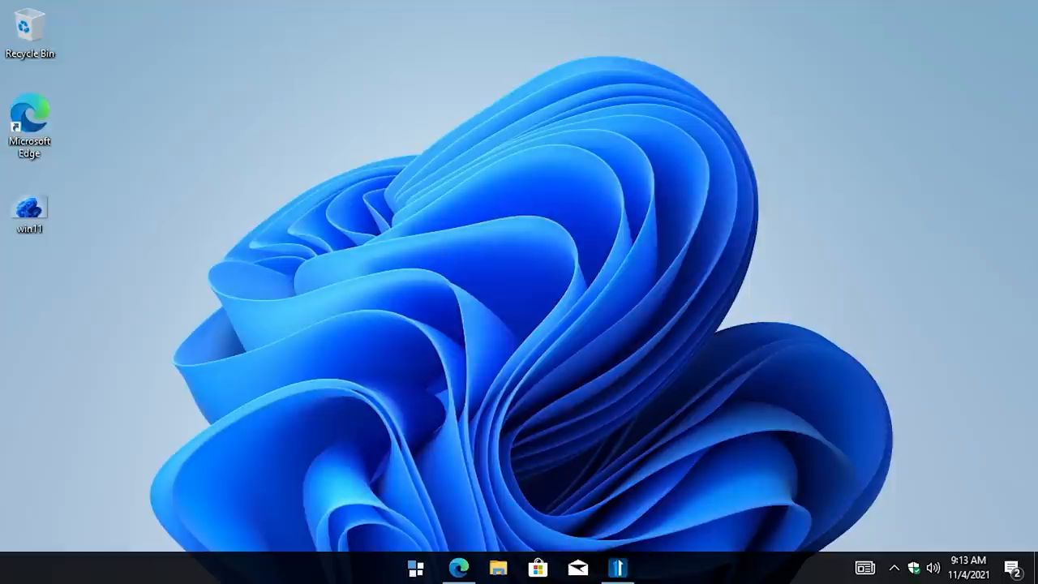